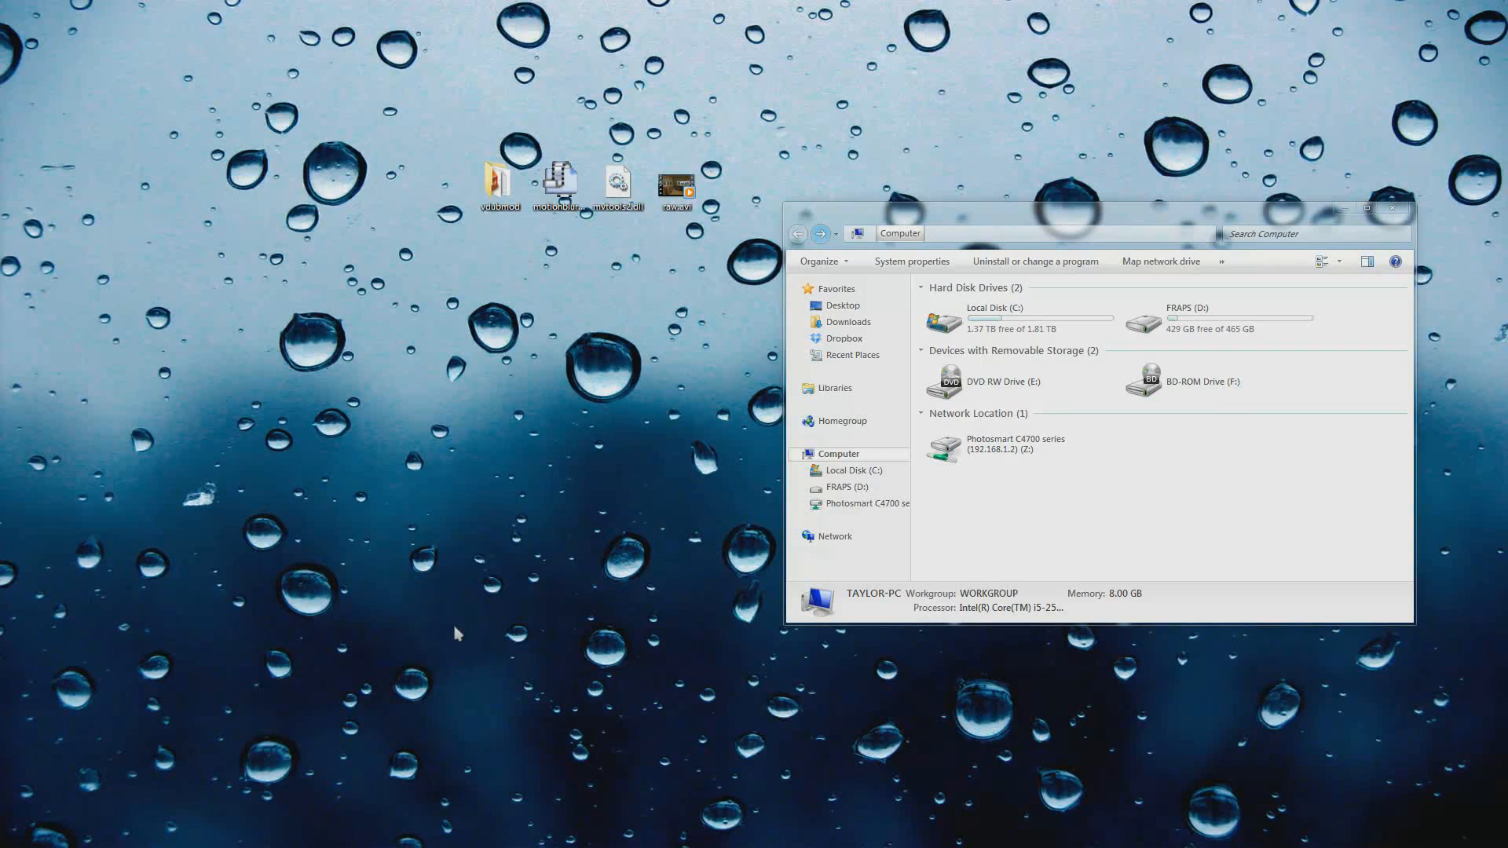
mouse_move(443, 631)
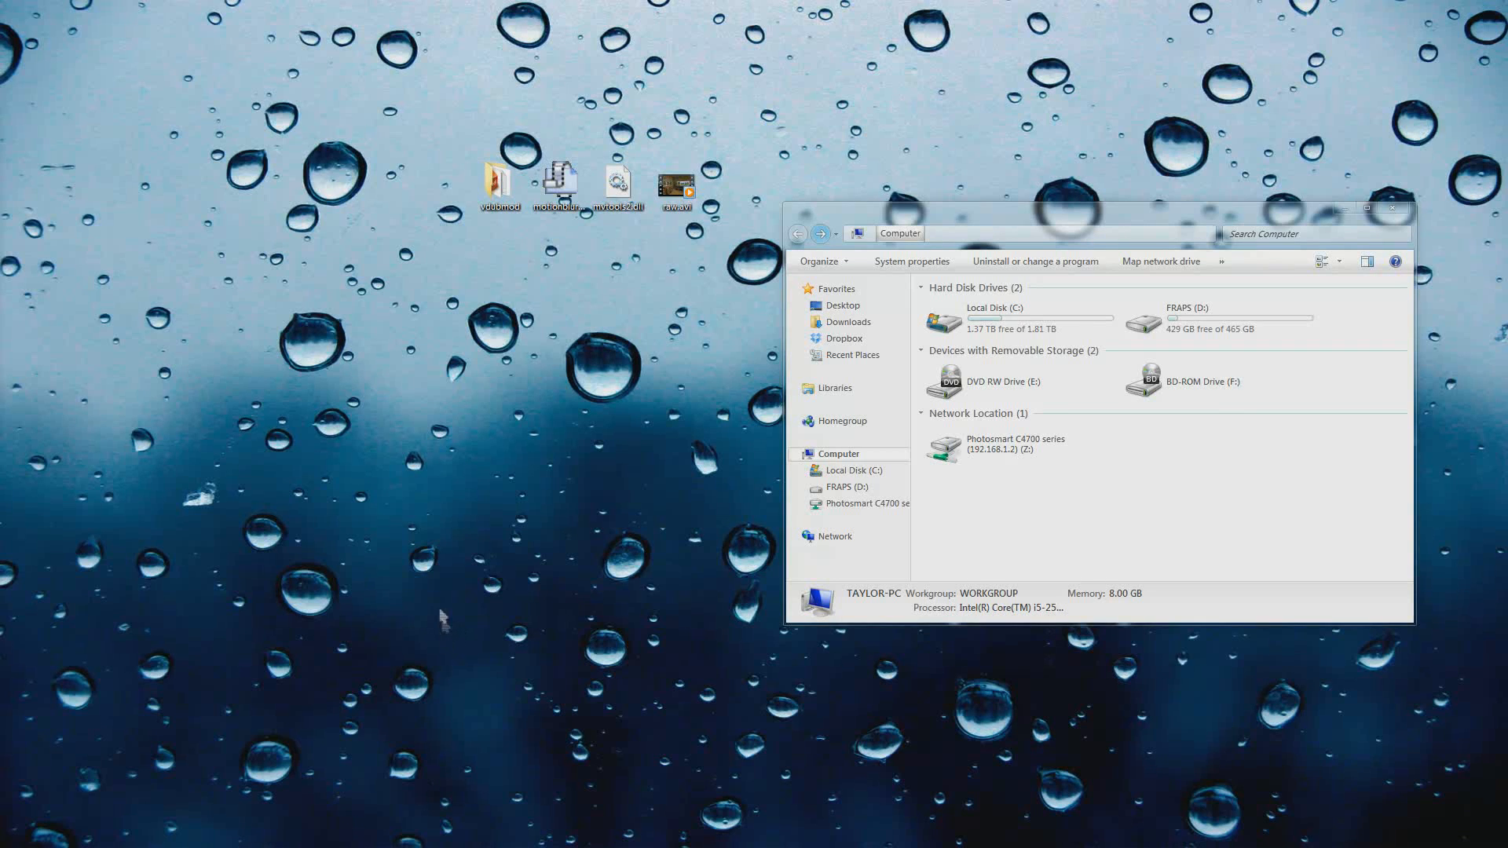
mouse_move(427, 626)
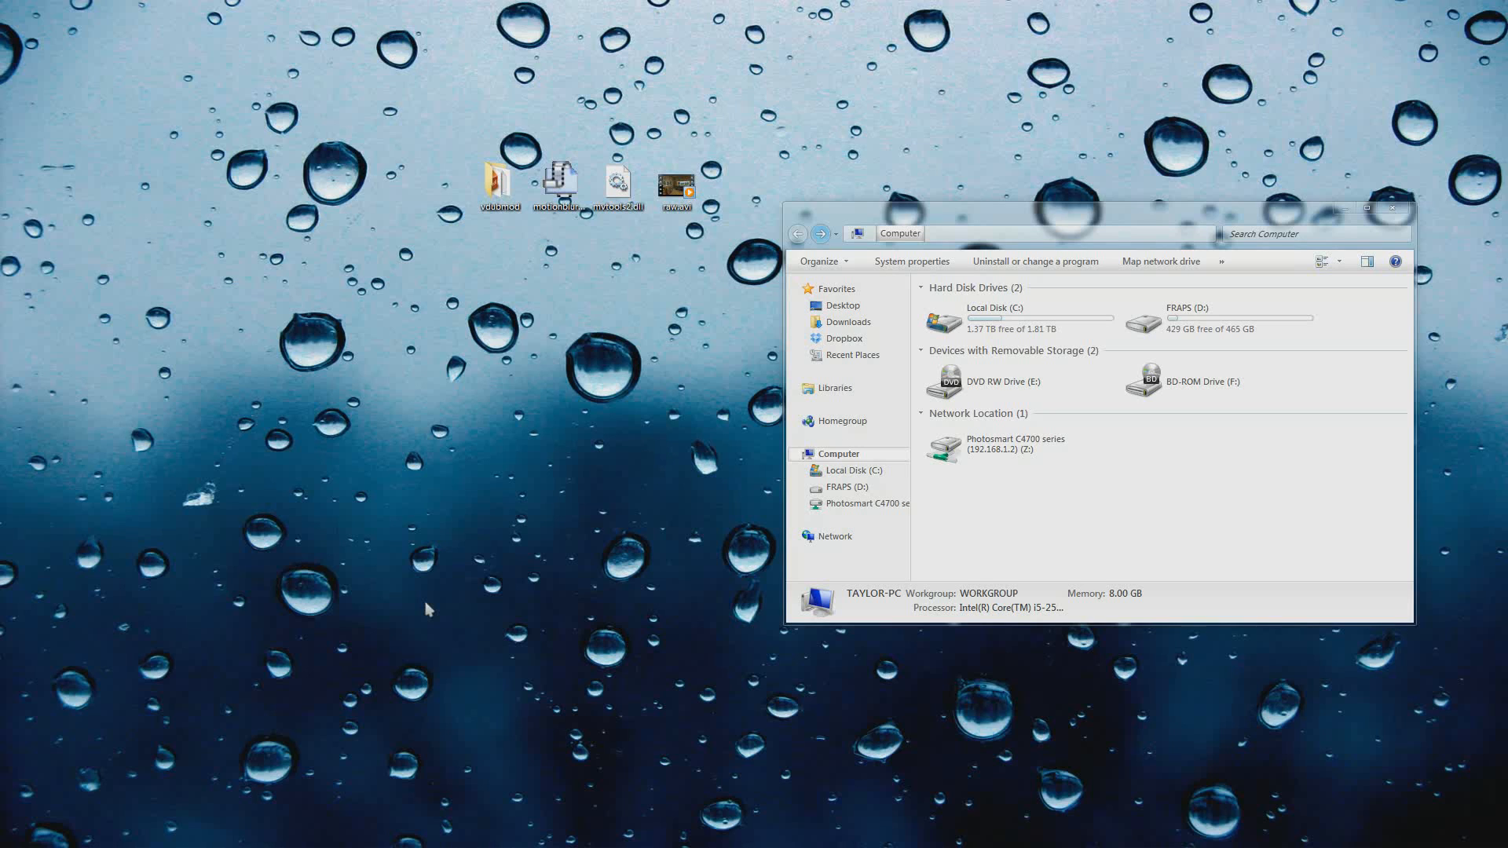
mouse_move(459, 625)
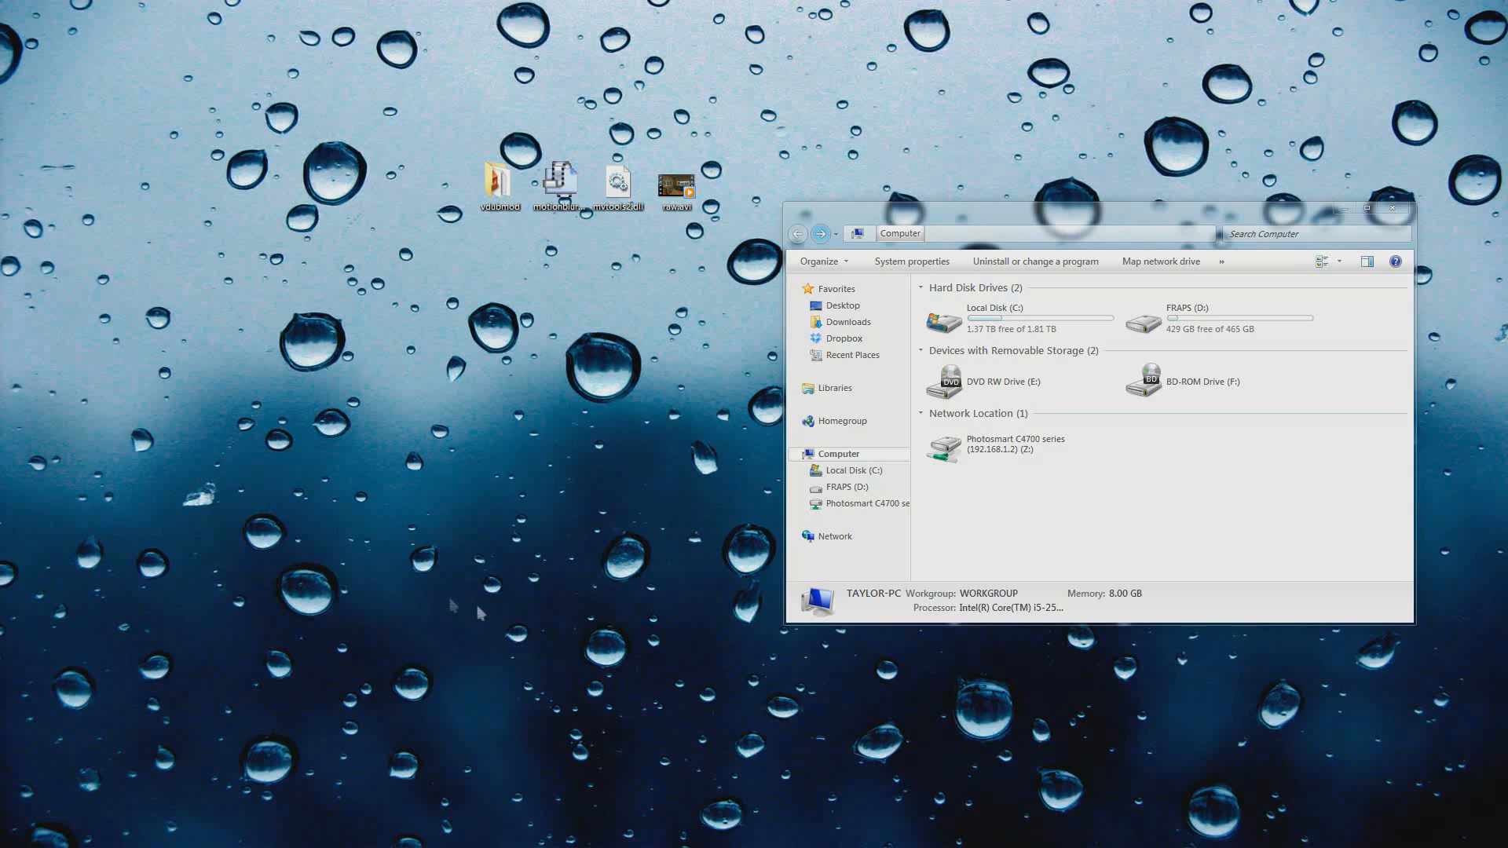
mouse_move(606, 383)
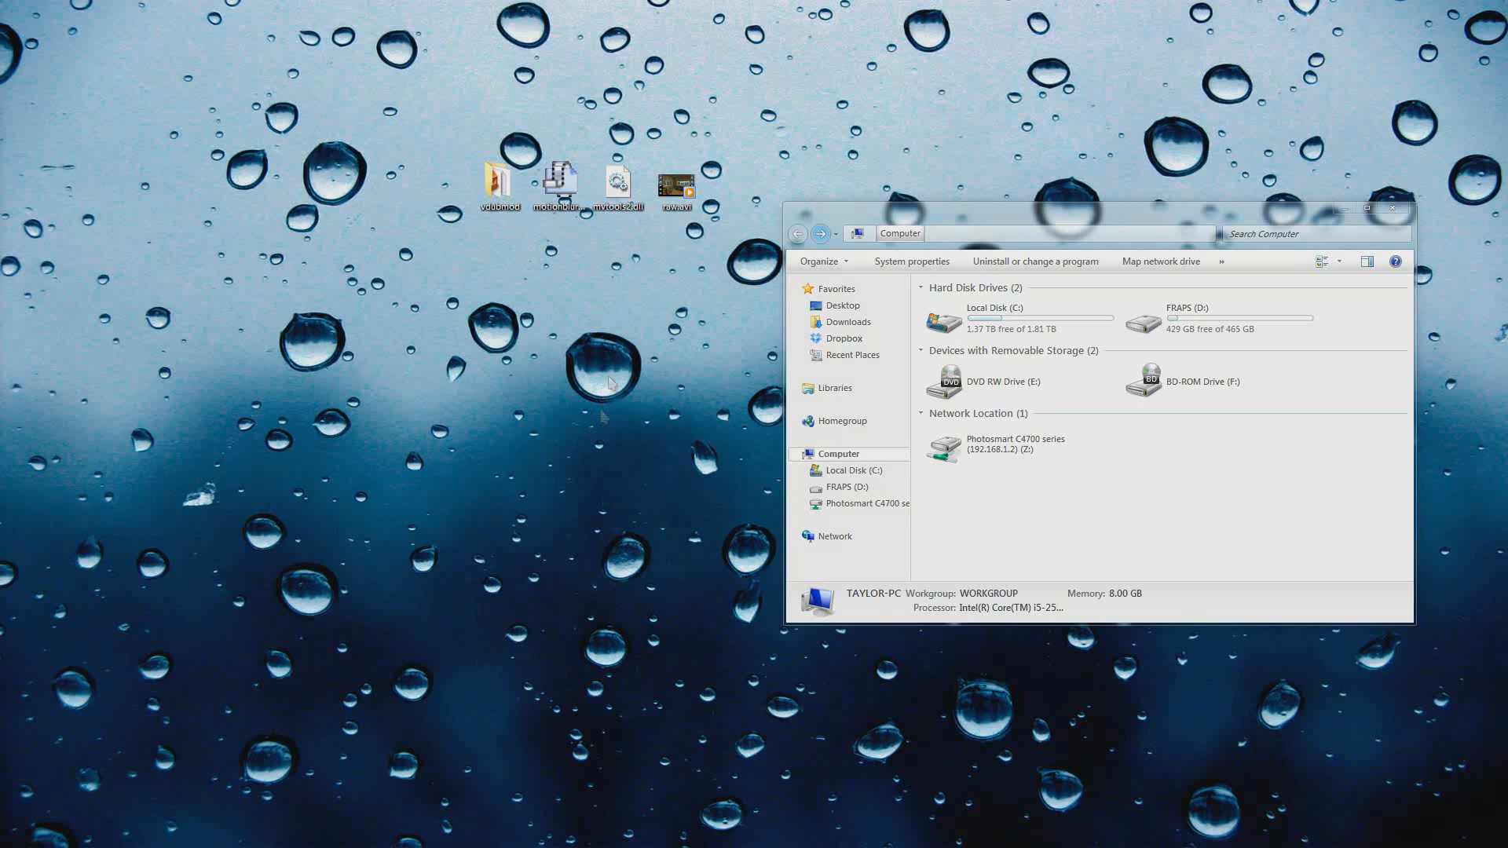
mouse_move(658, 330)
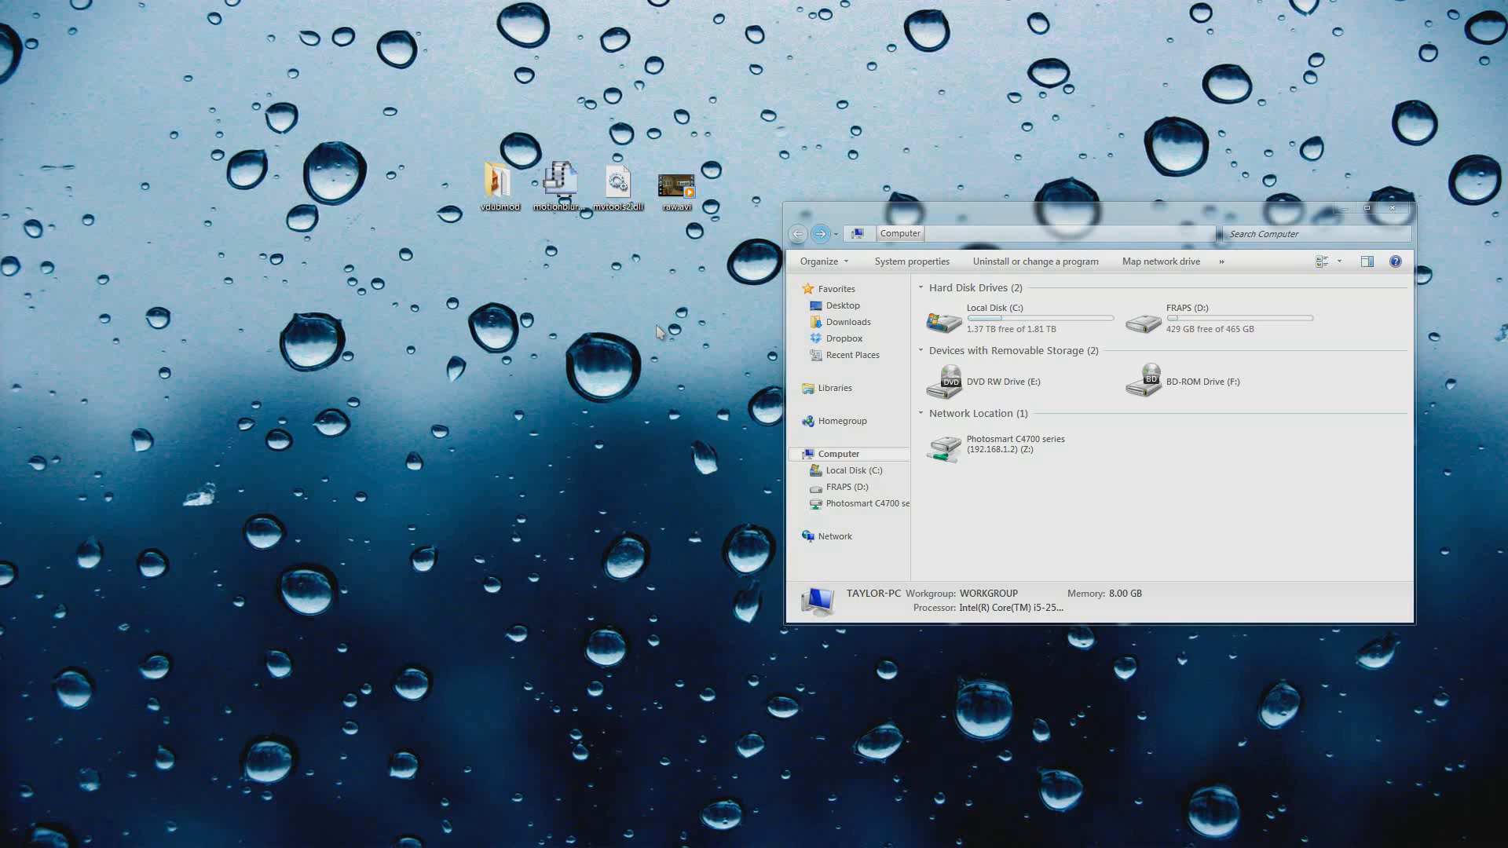
- Navigate from Local Disk C through Program Files (x86) into the AviSynth 2.5 folder
double_click(1019, 318)
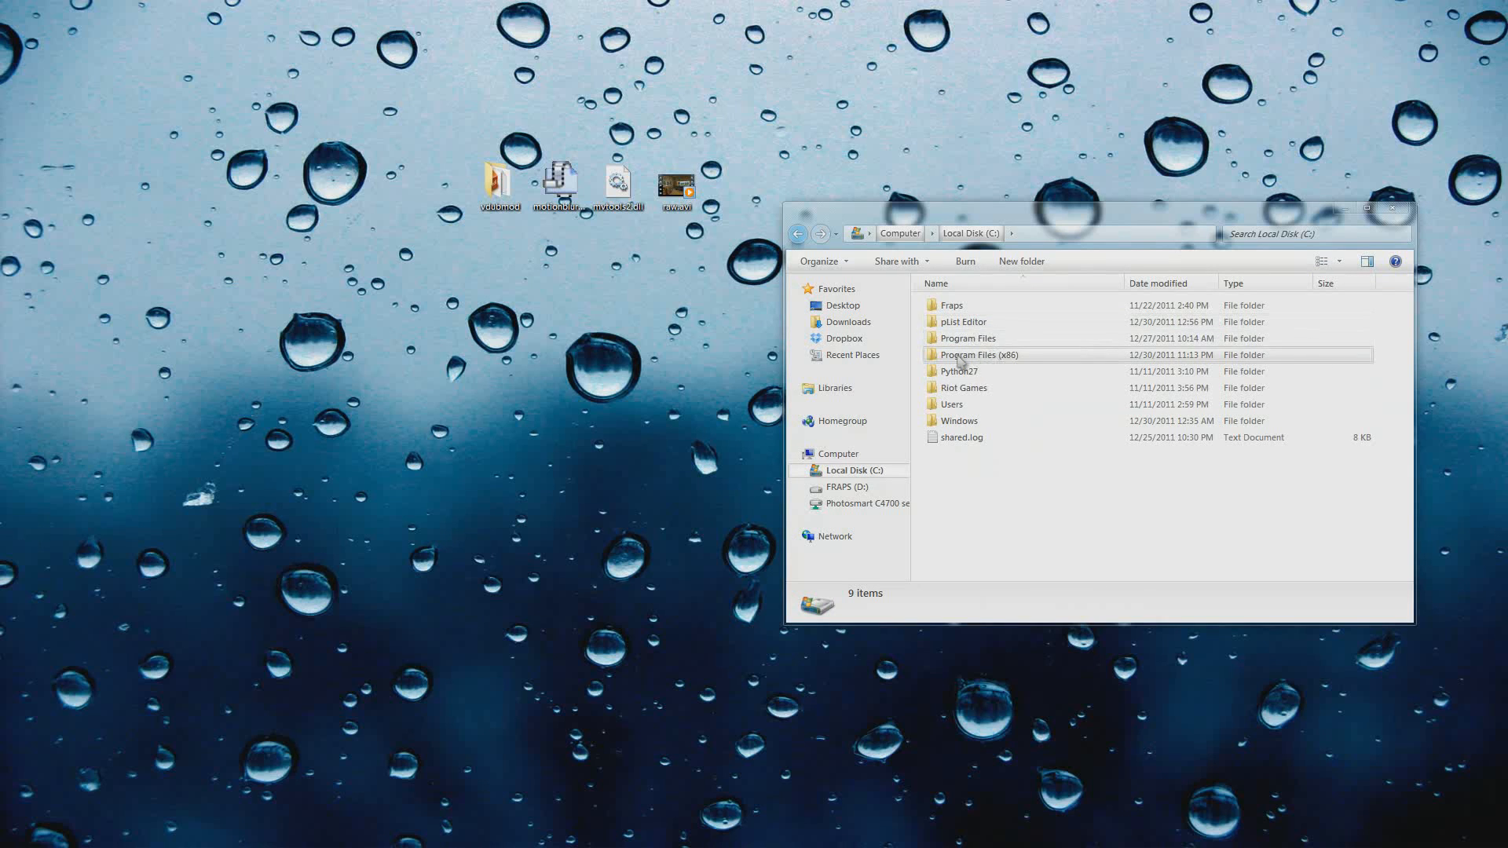
double_click(977, 355)
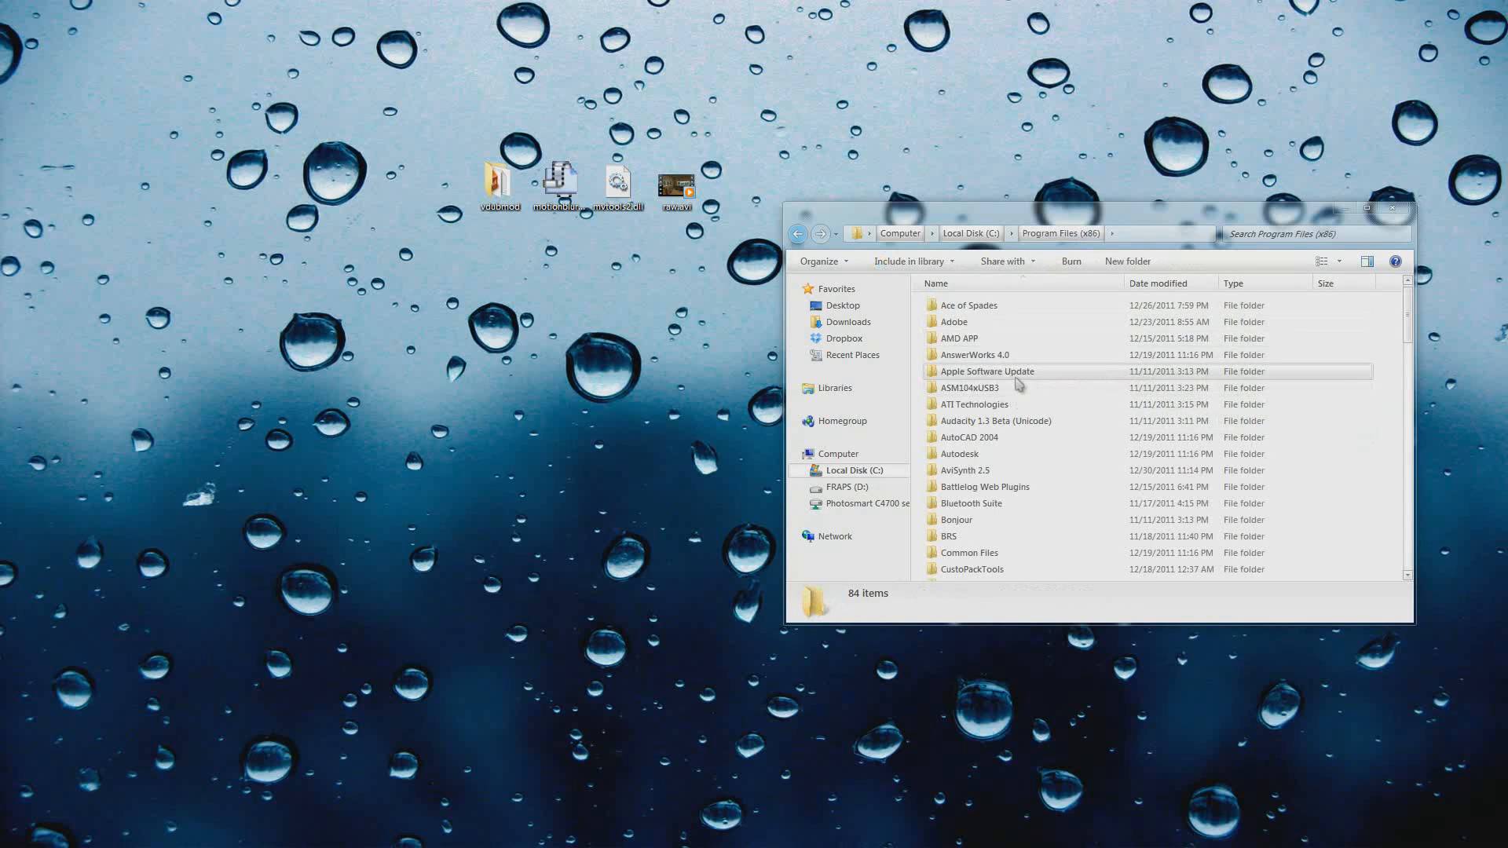
left_click(1049, 232)
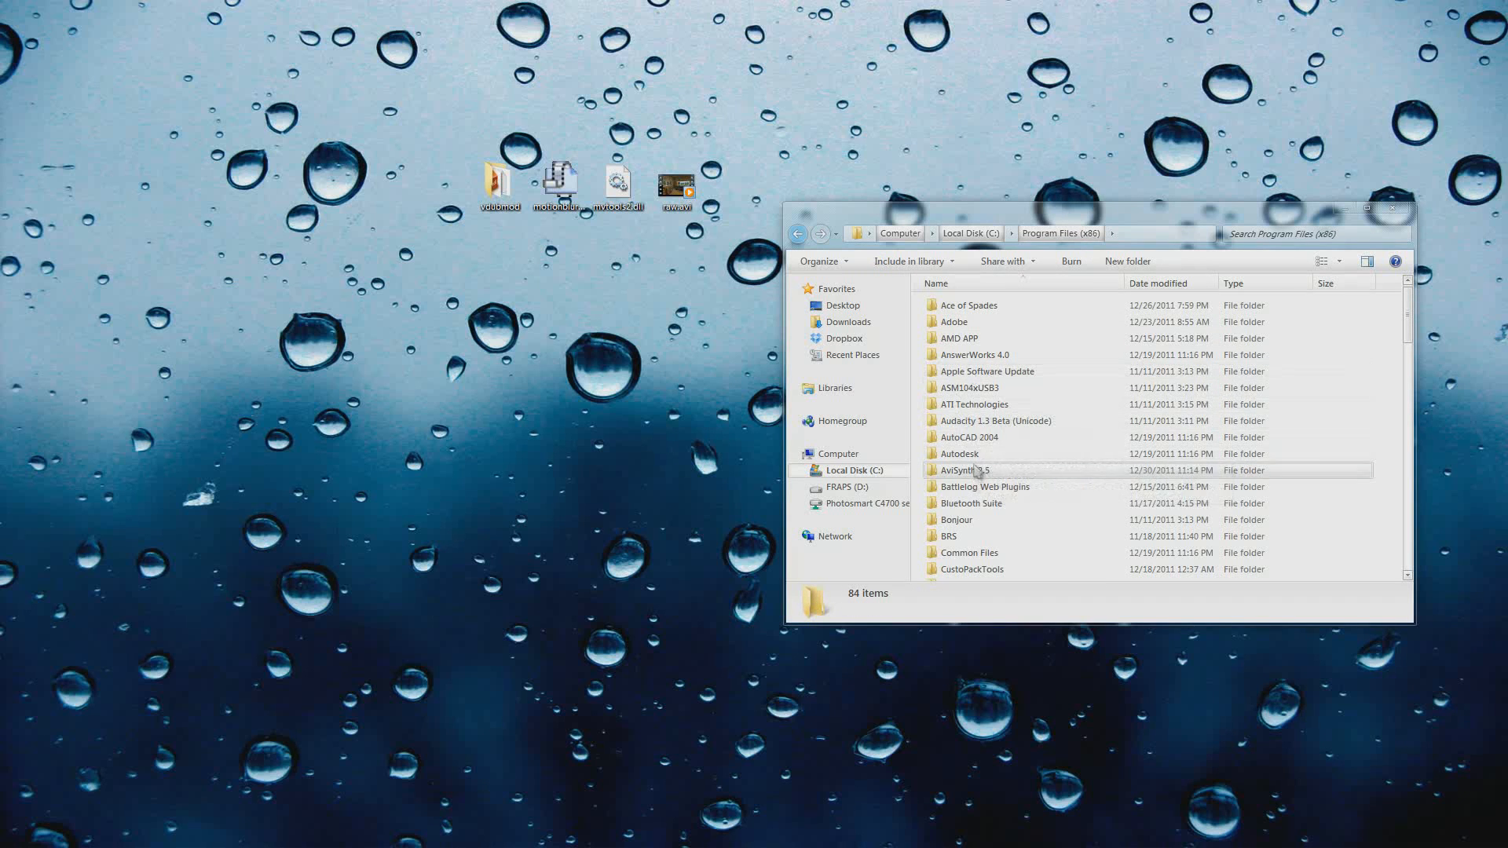
double_click(964, 470)
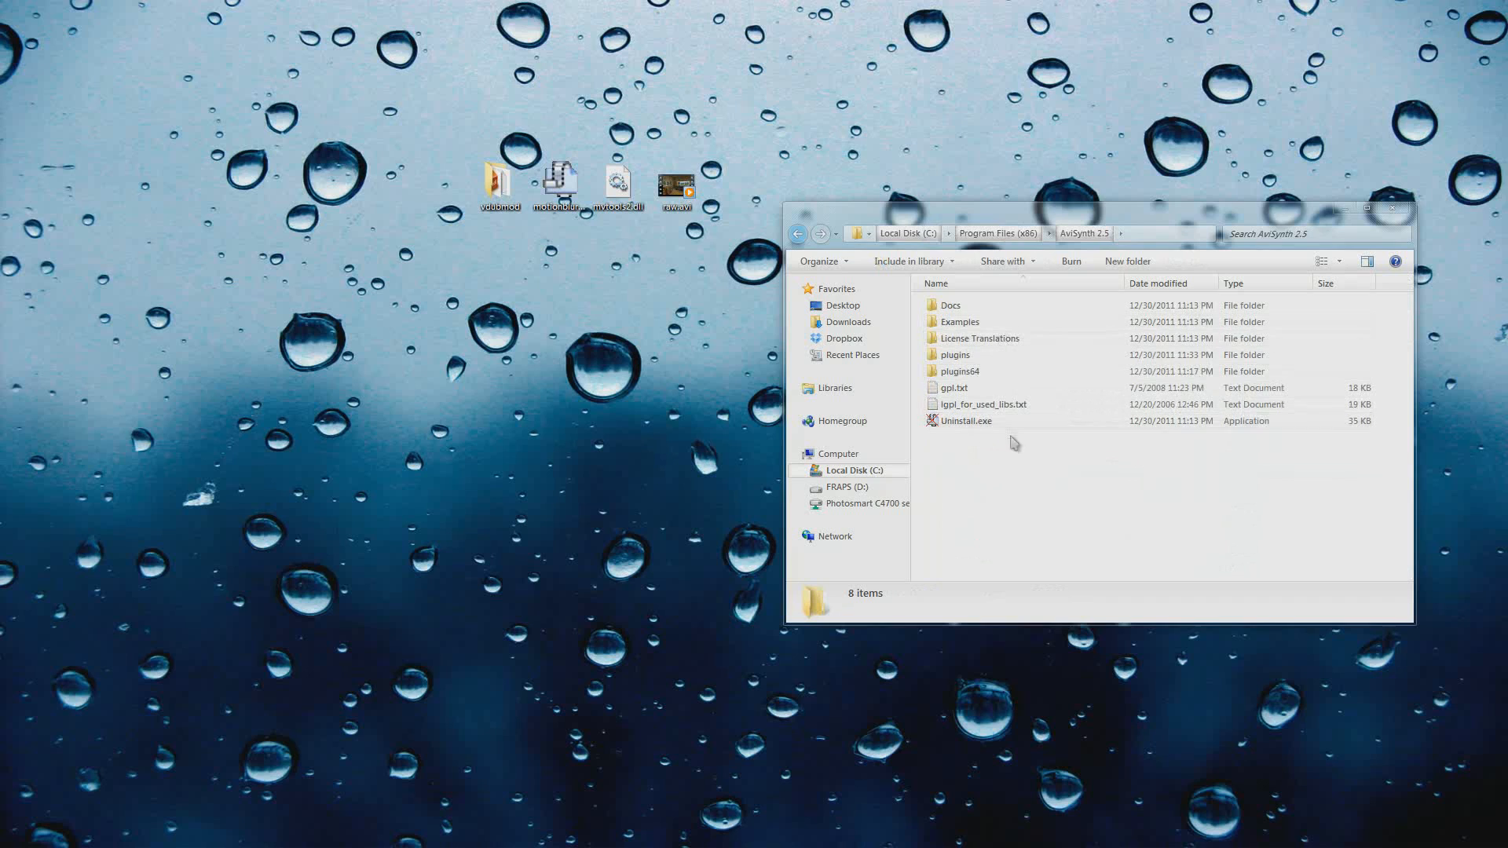
left_click(966, 421)
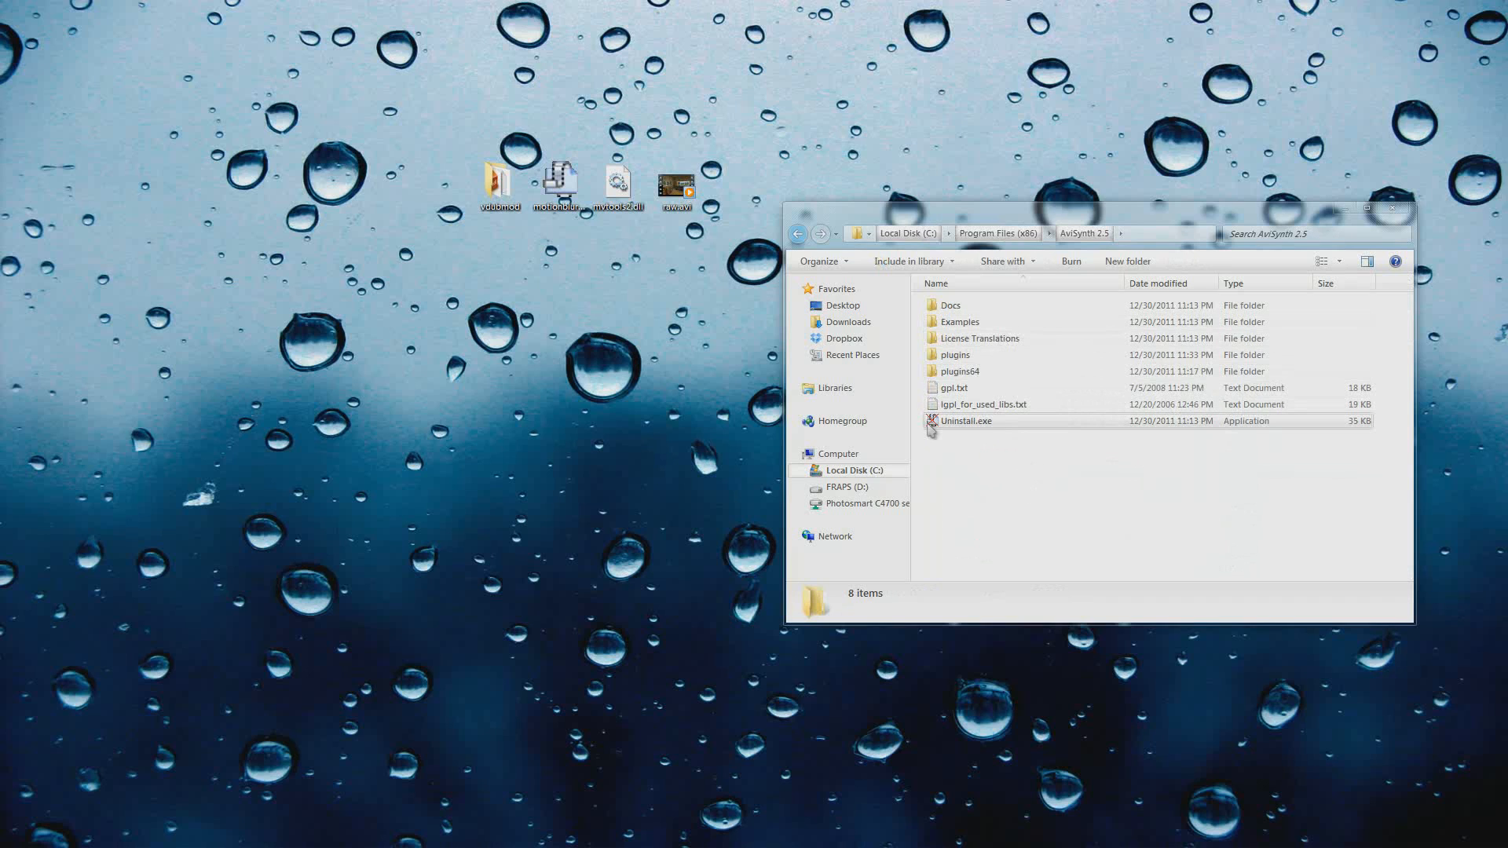
mouse_move(933, 432)
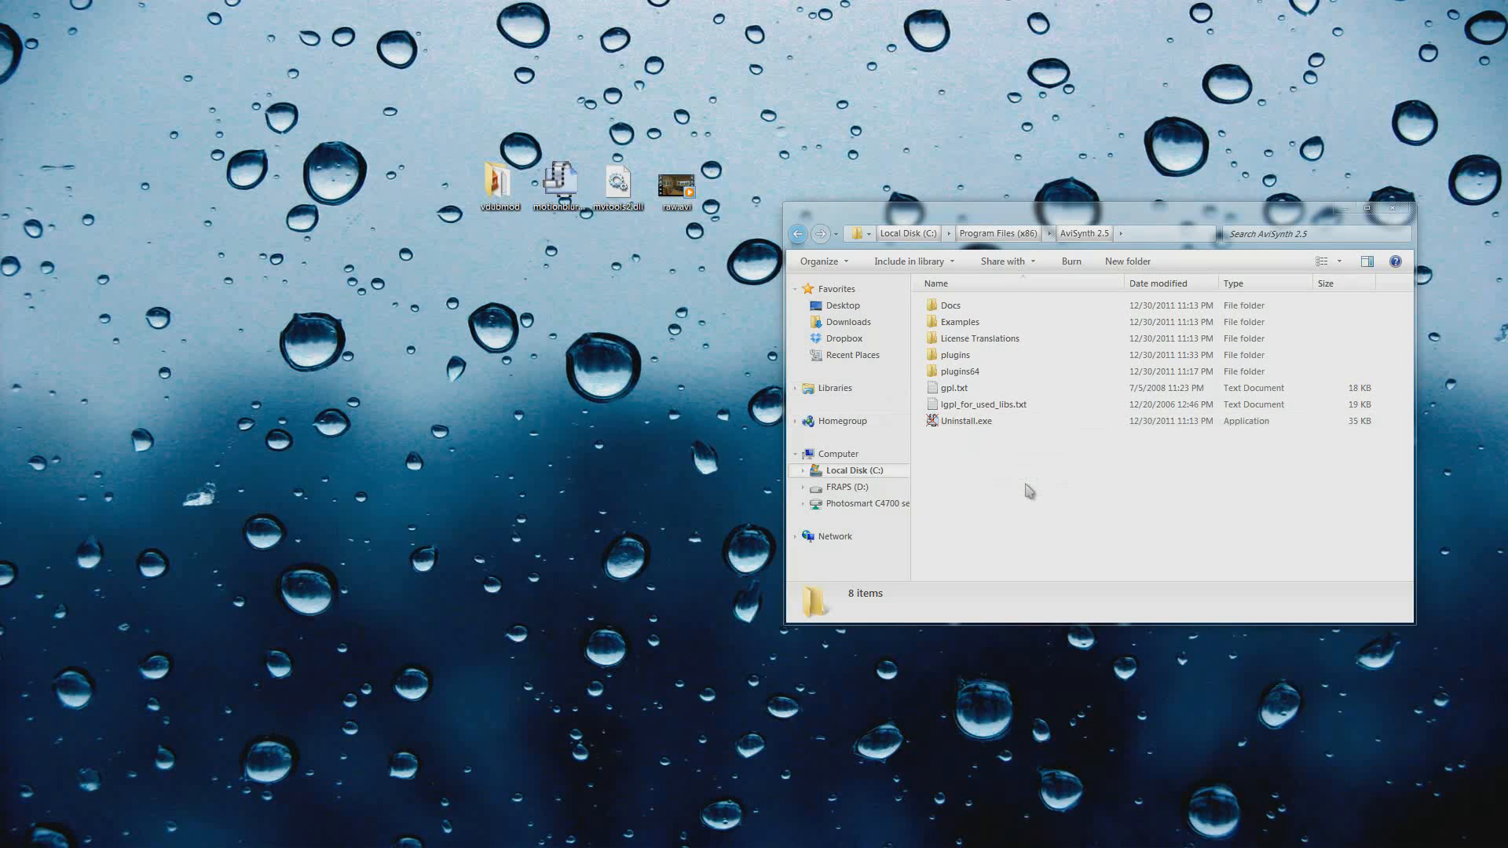
mouse_move(1040, 553)
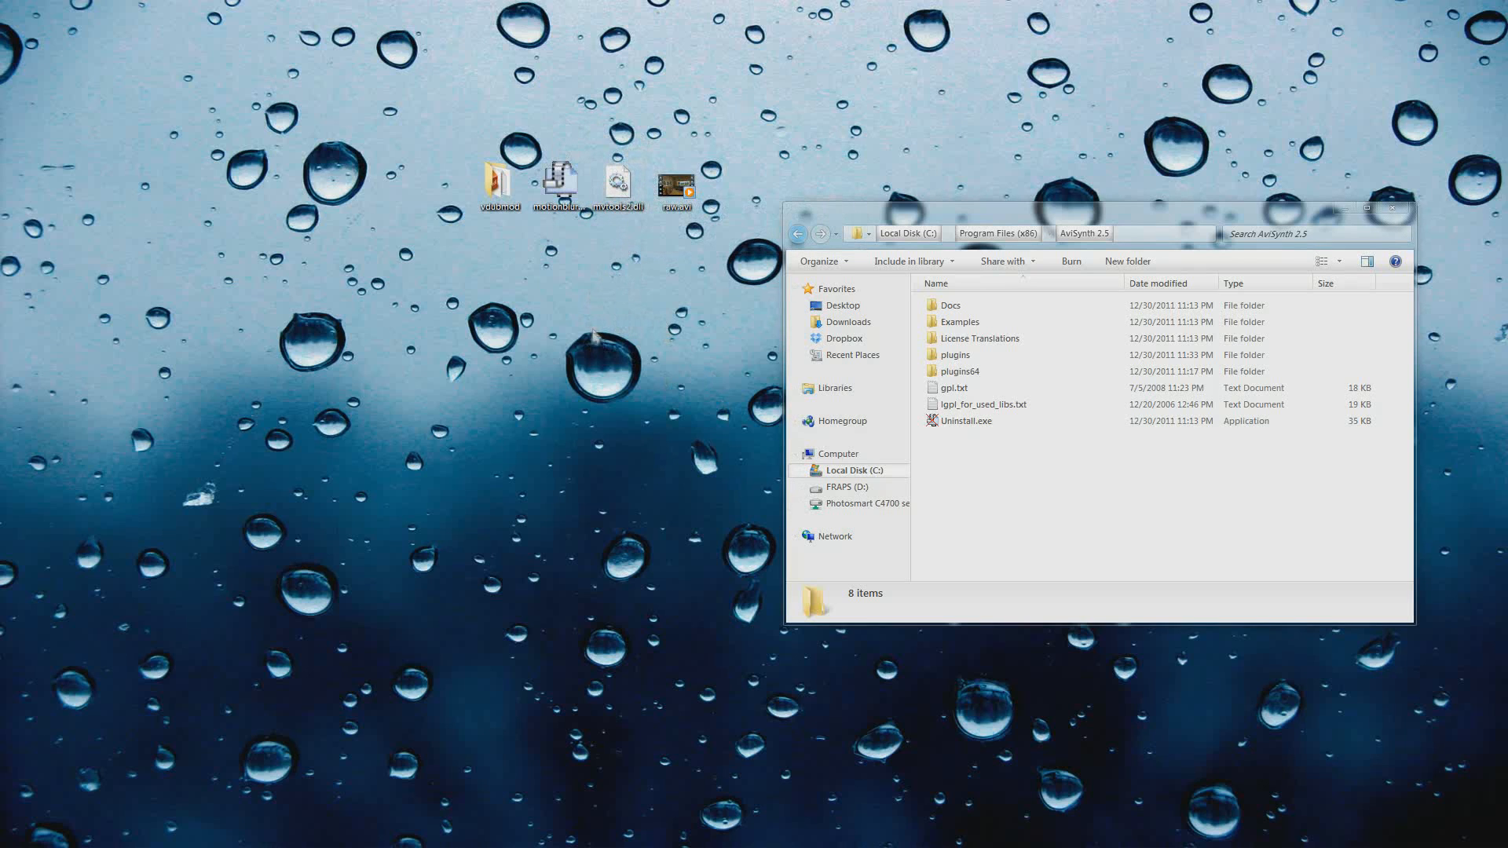
mouse_move(619, 182)
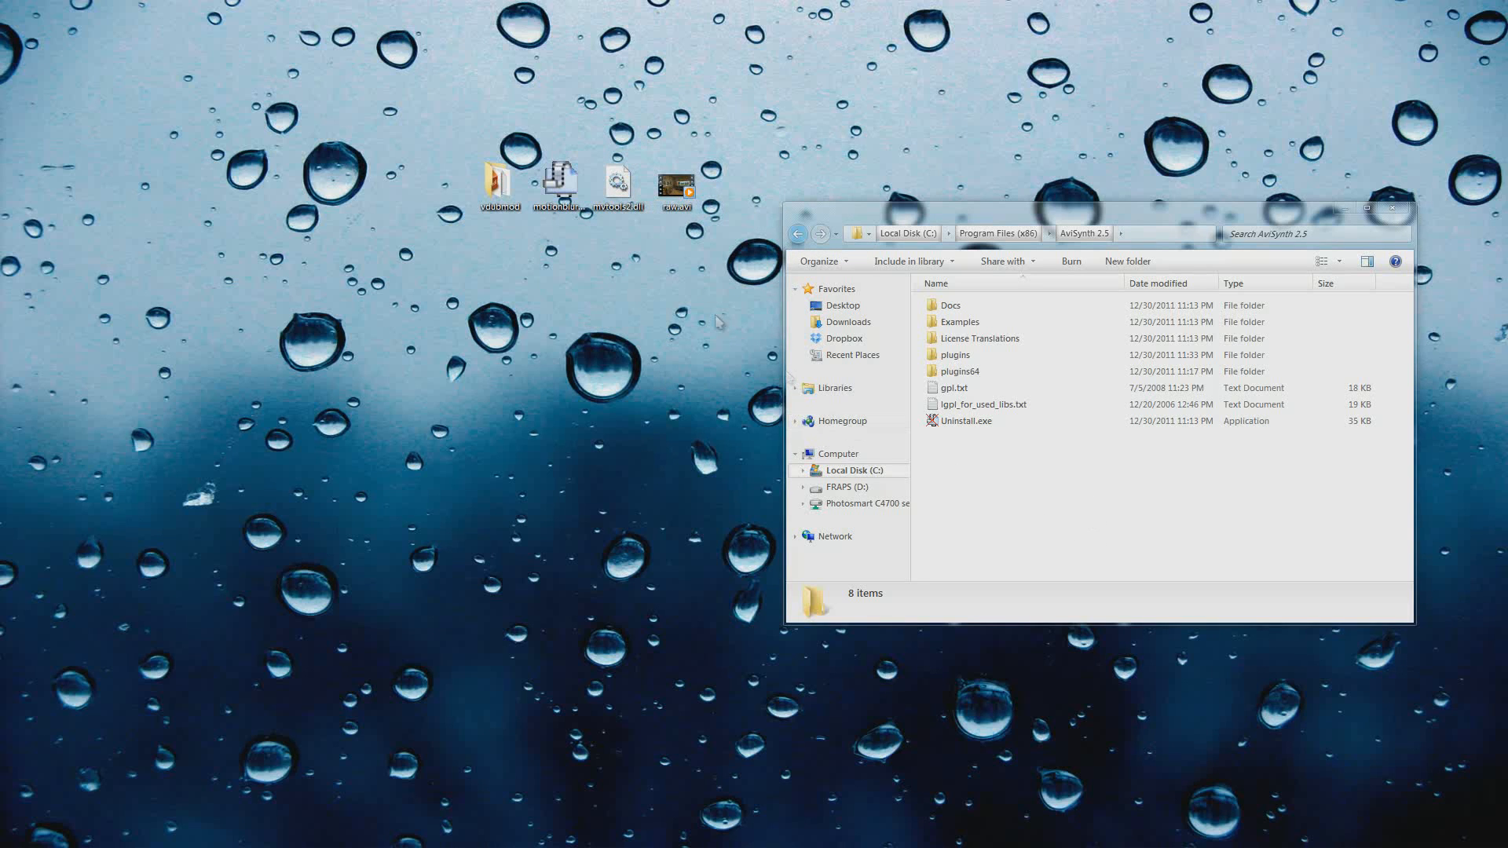
- Check the plugins folder for mvtools2.dll, then return to the AviSynth 2.5 folder
left_click(955, 355)
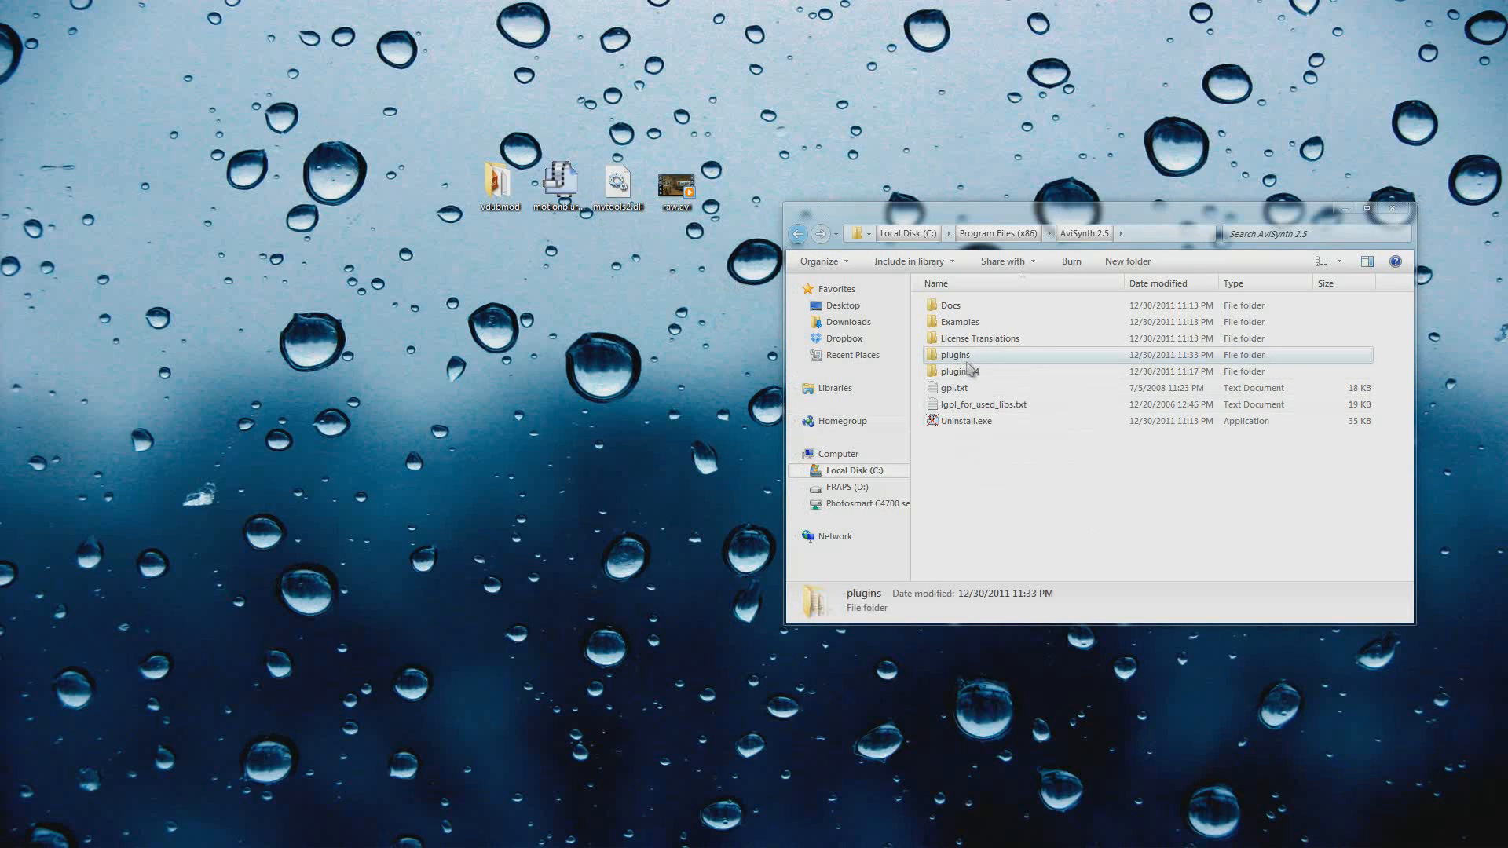
double_click(955, 355)
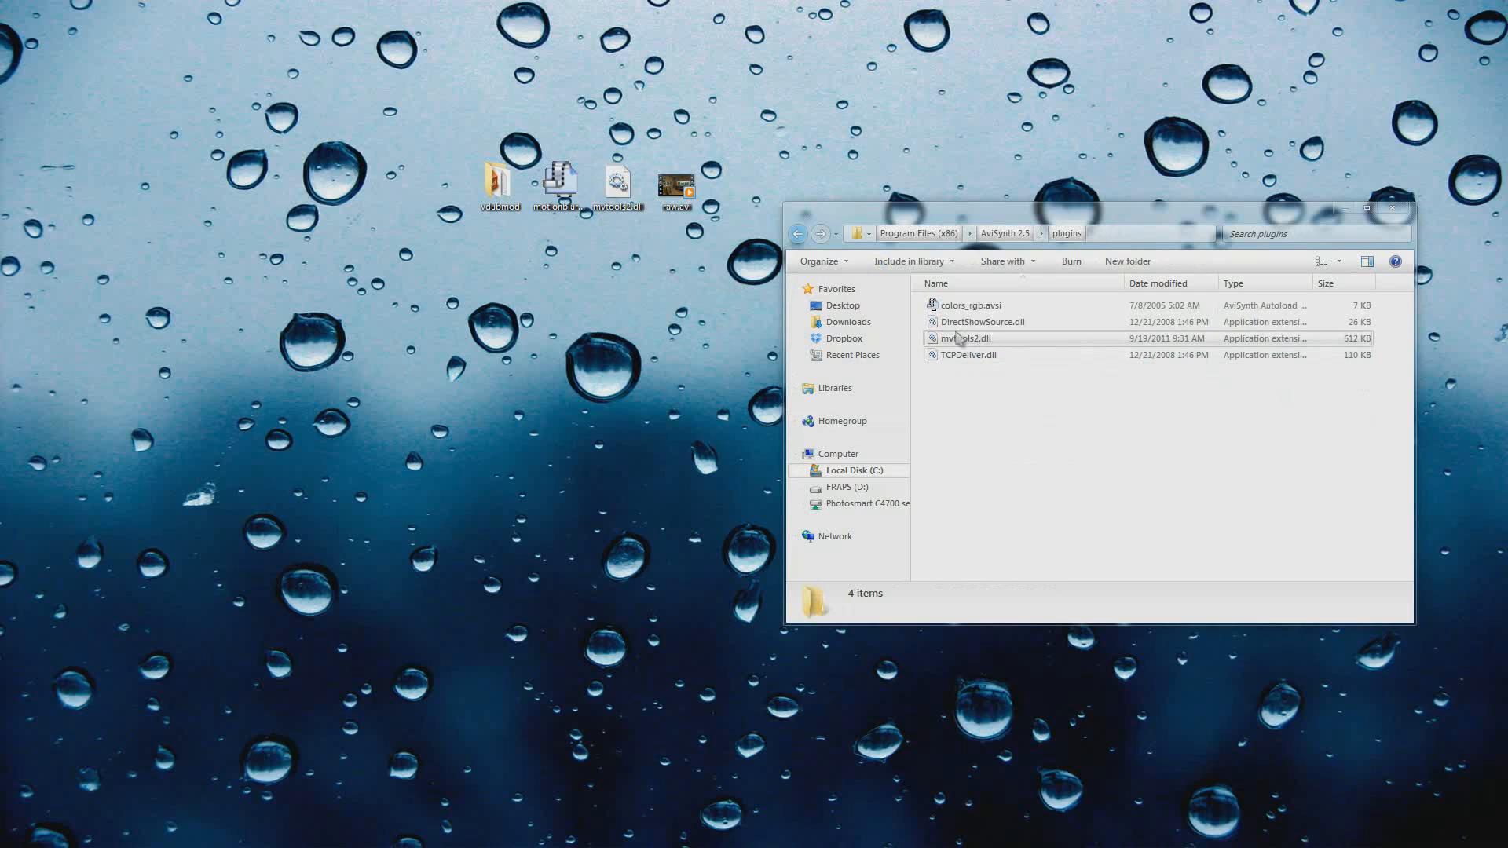
left_click(1029, 474)
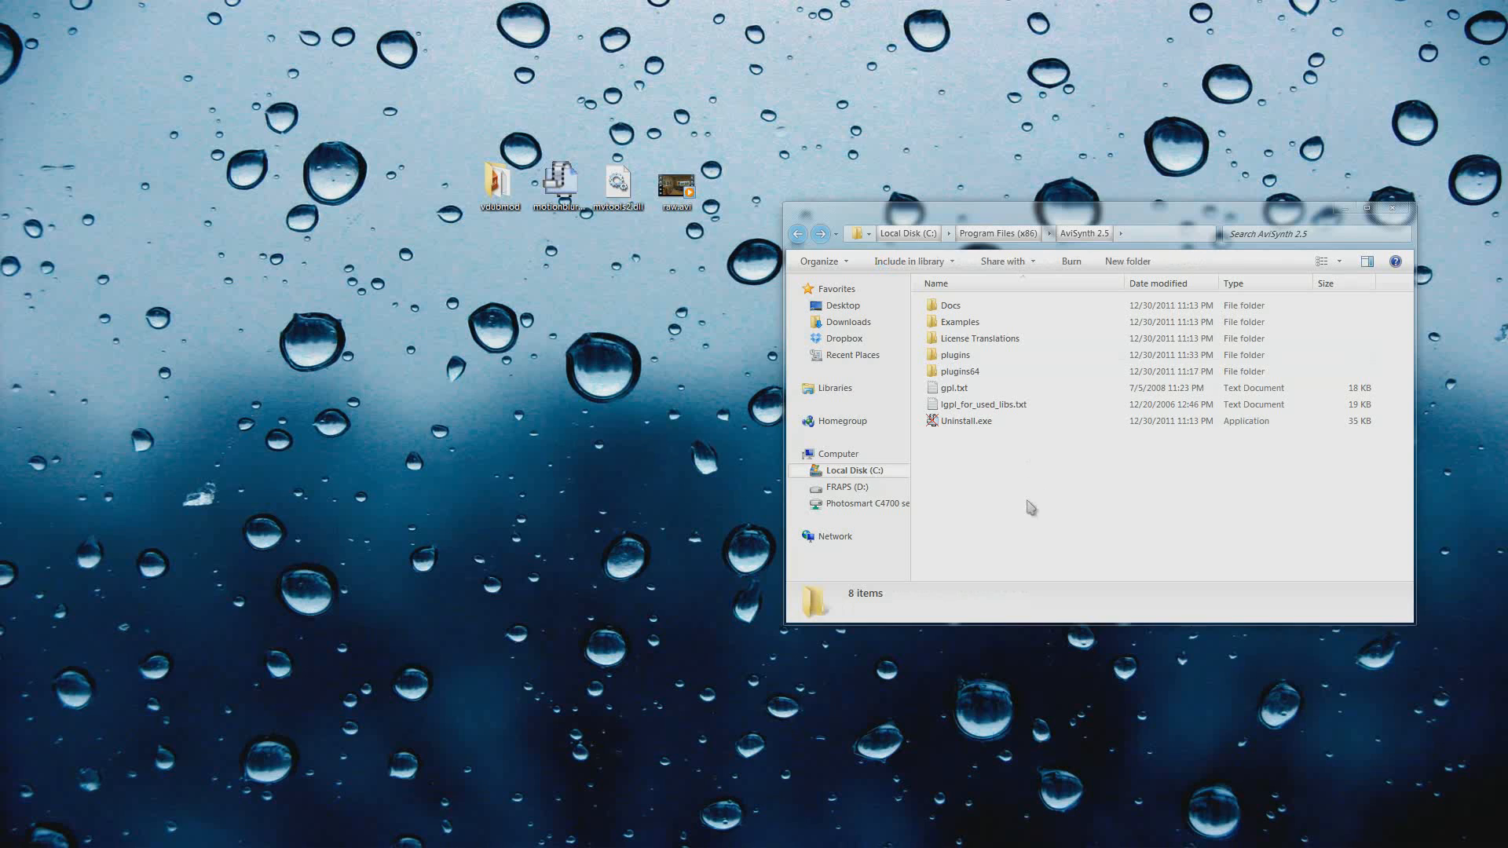
mouse_move(1200, 461)
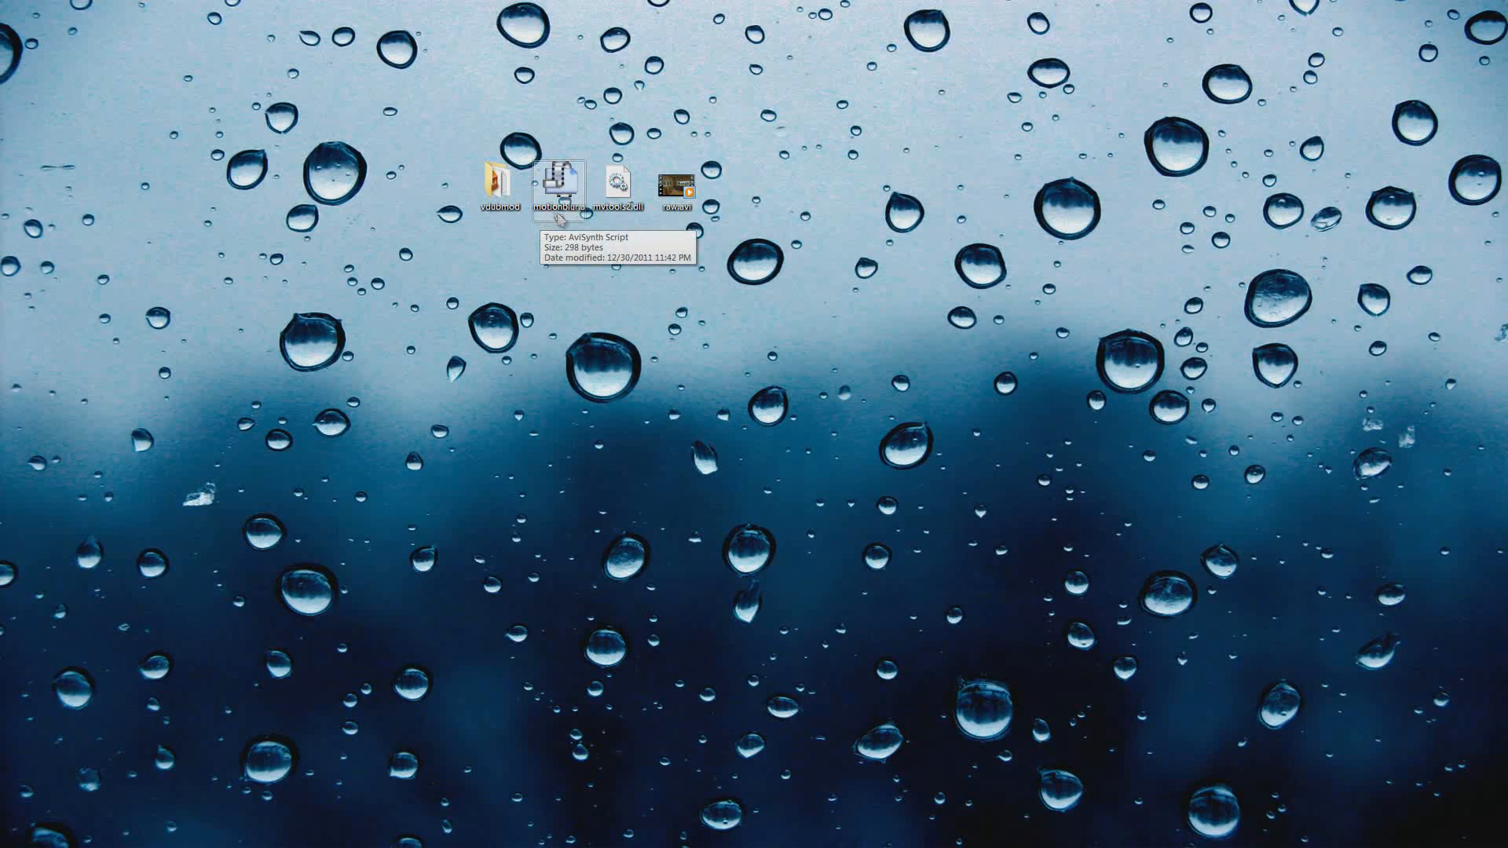
- Open the motionblur.avs script from the desktop in Notepad
double_click(556, 181)
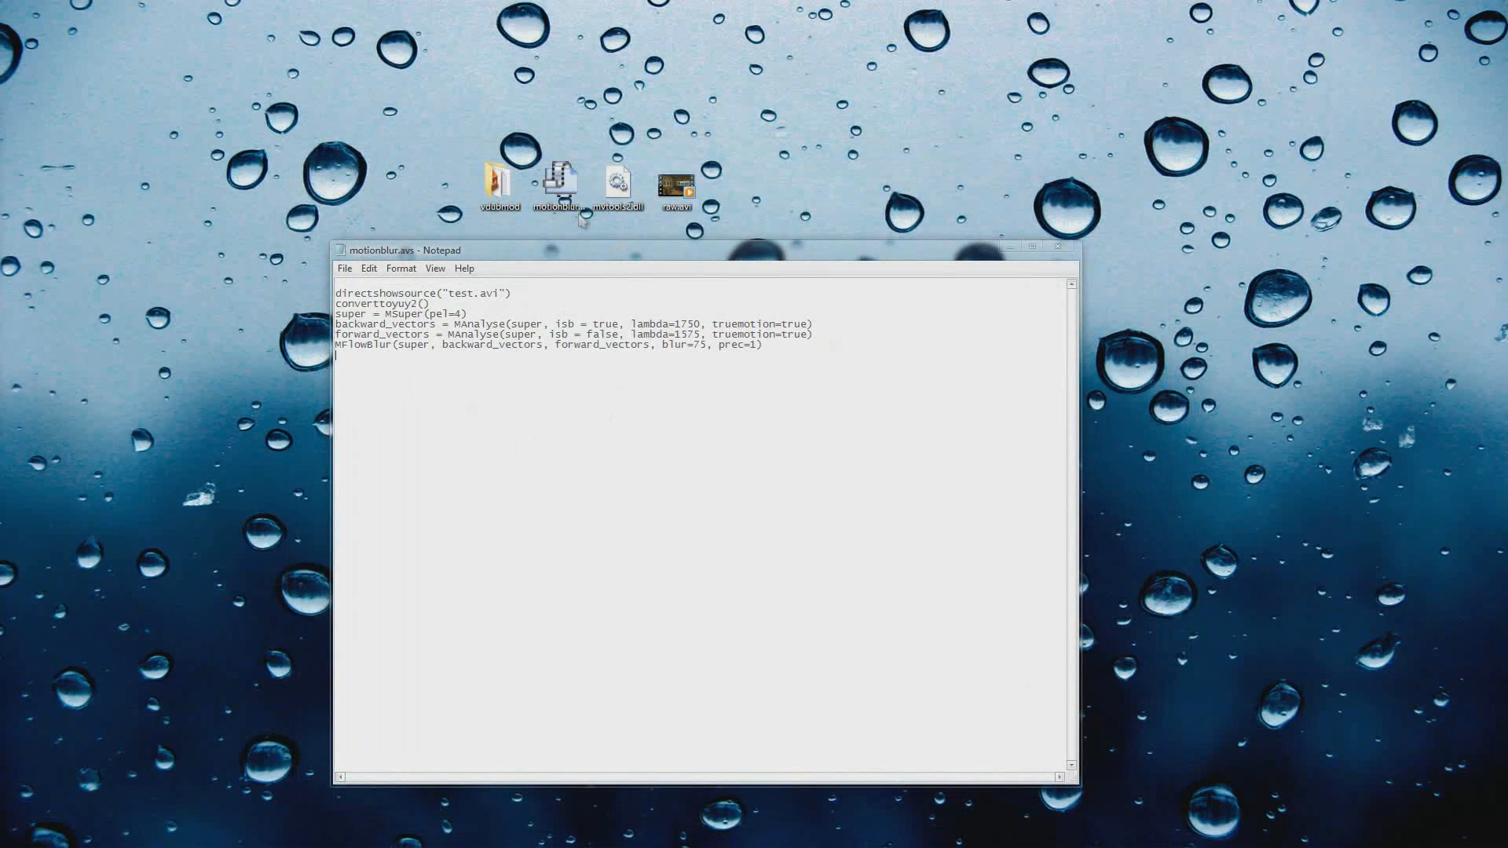
mouse_move(550, 368)
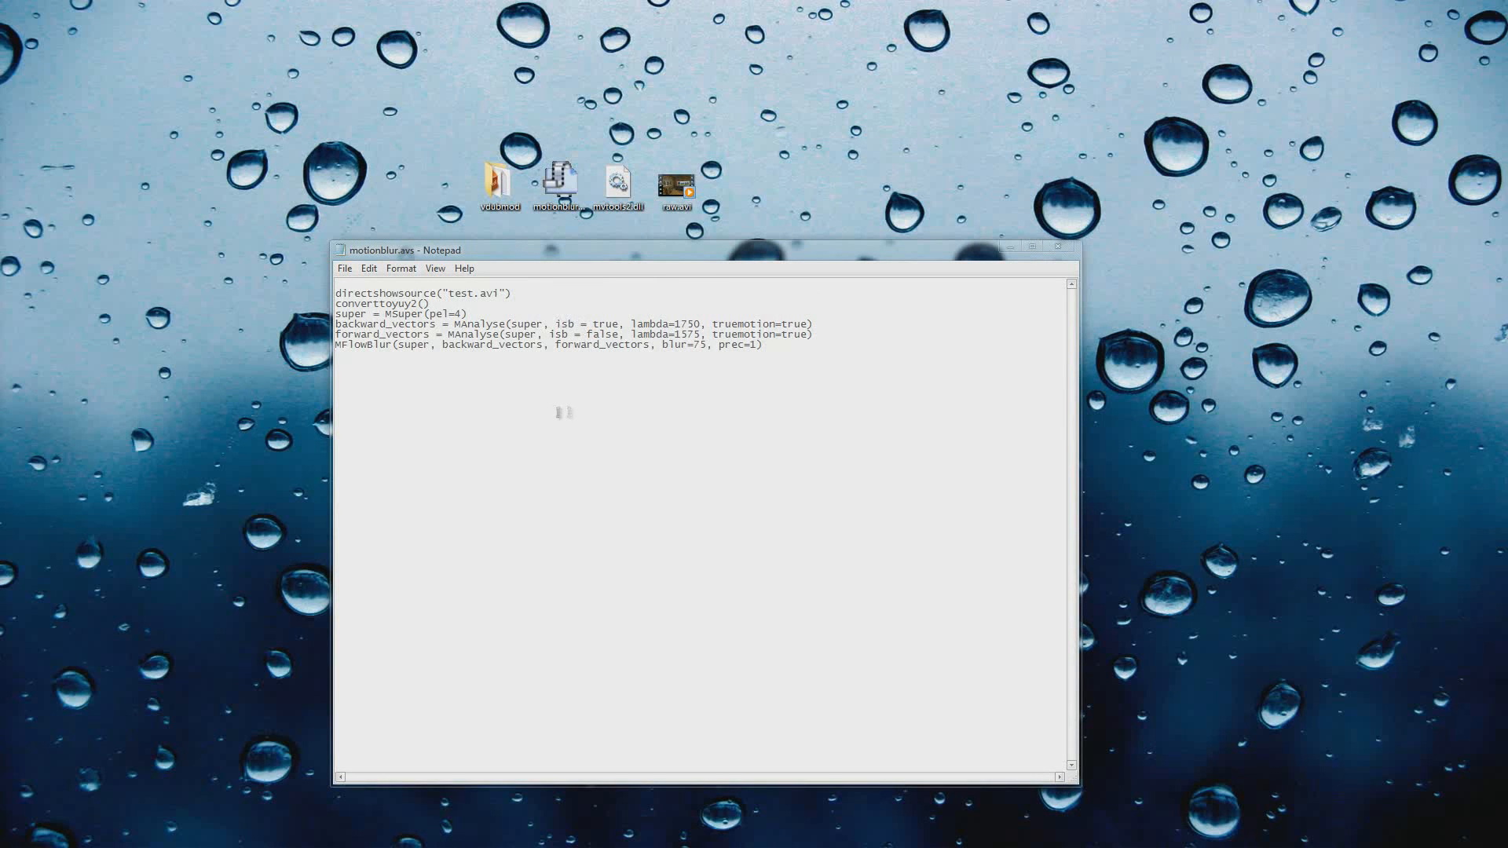
- Change the directshowsource file name from test.avi to raw.avi
double_click(358, 292)
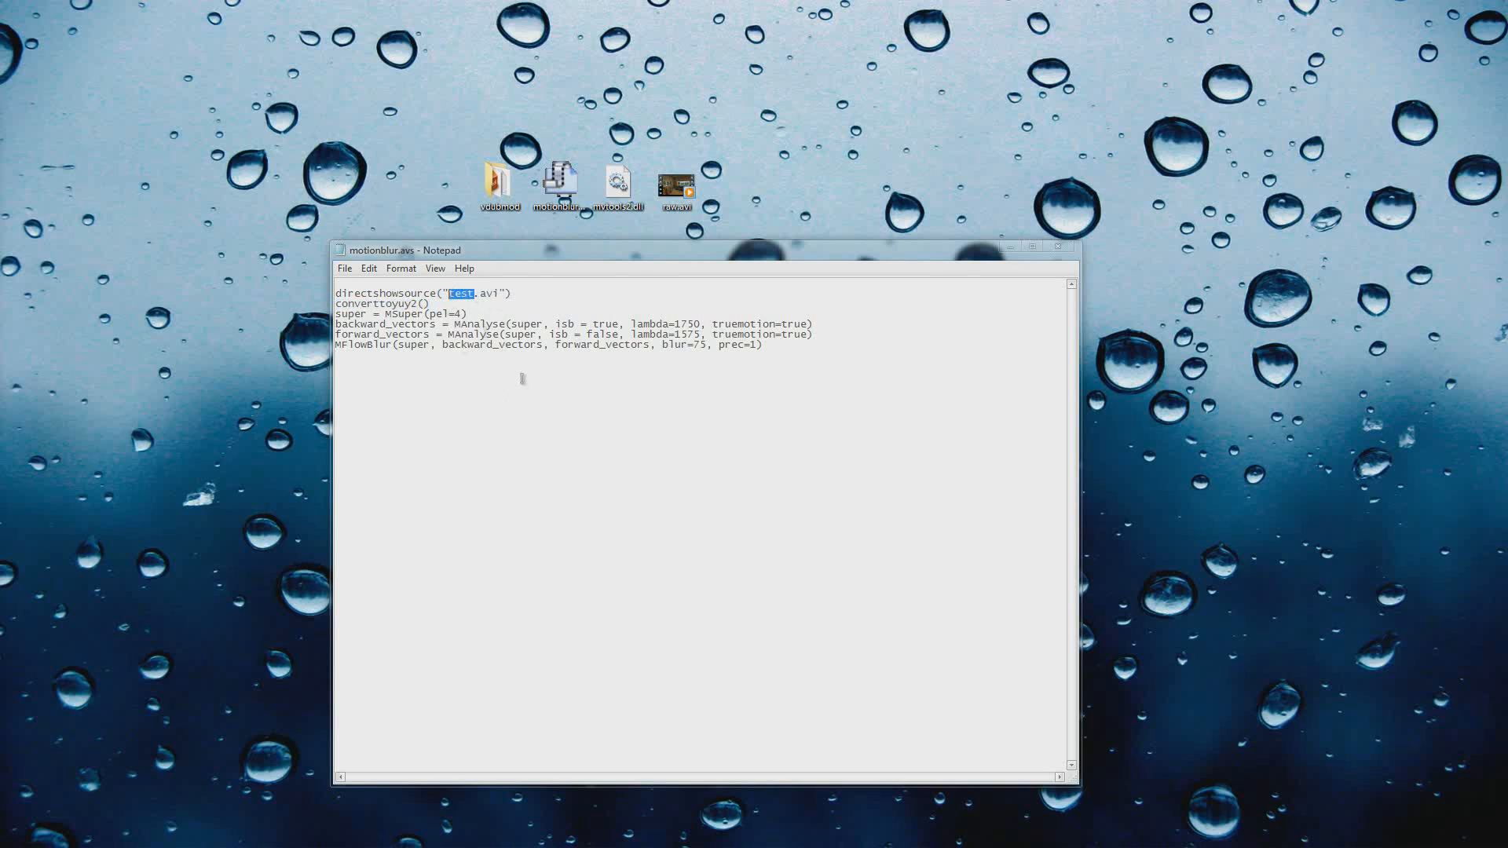
type("raw")
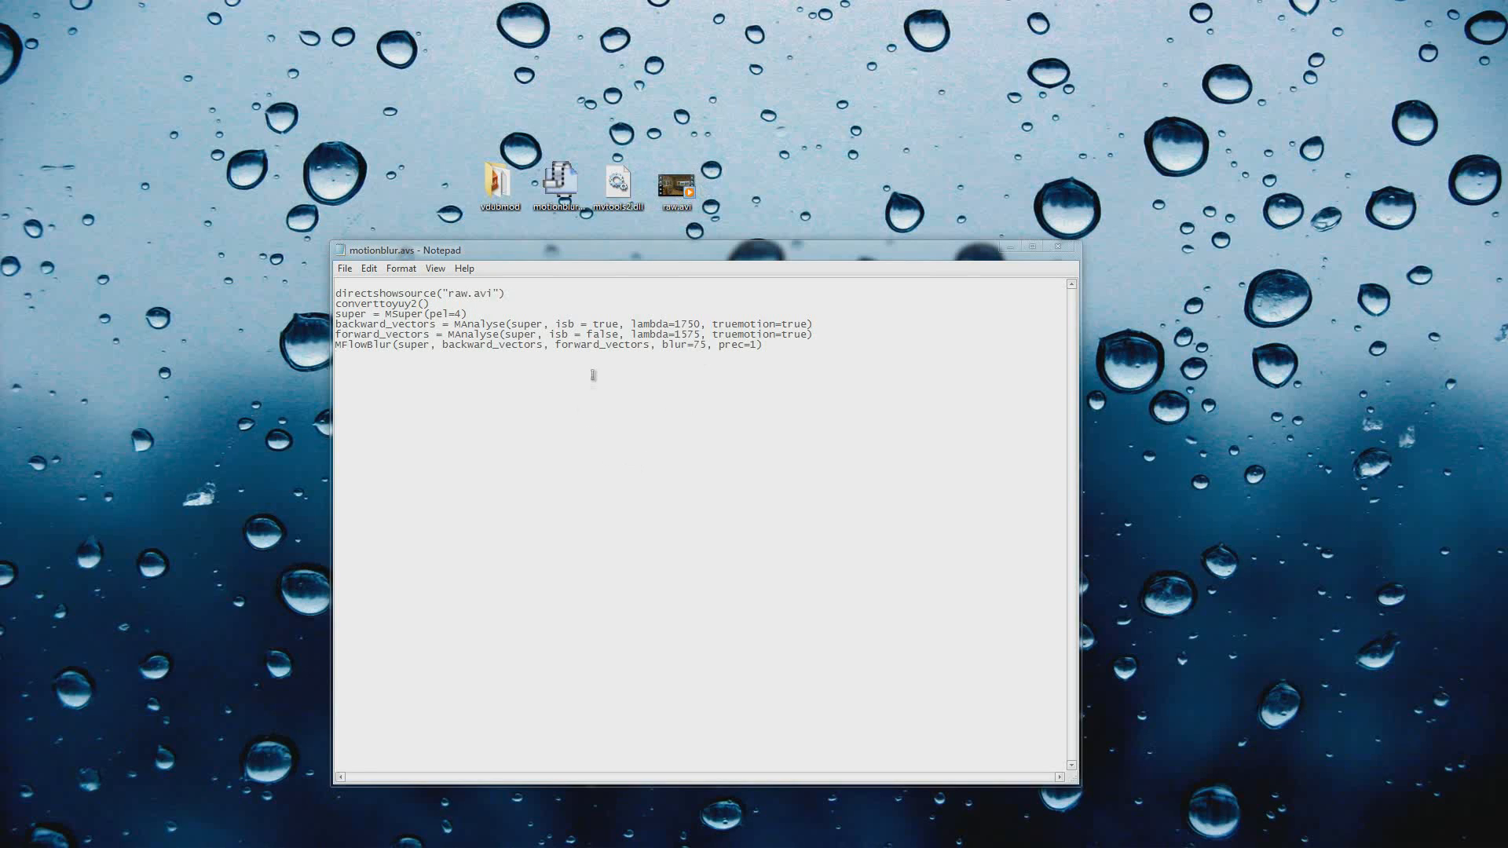
mouse_move(1062, 254)
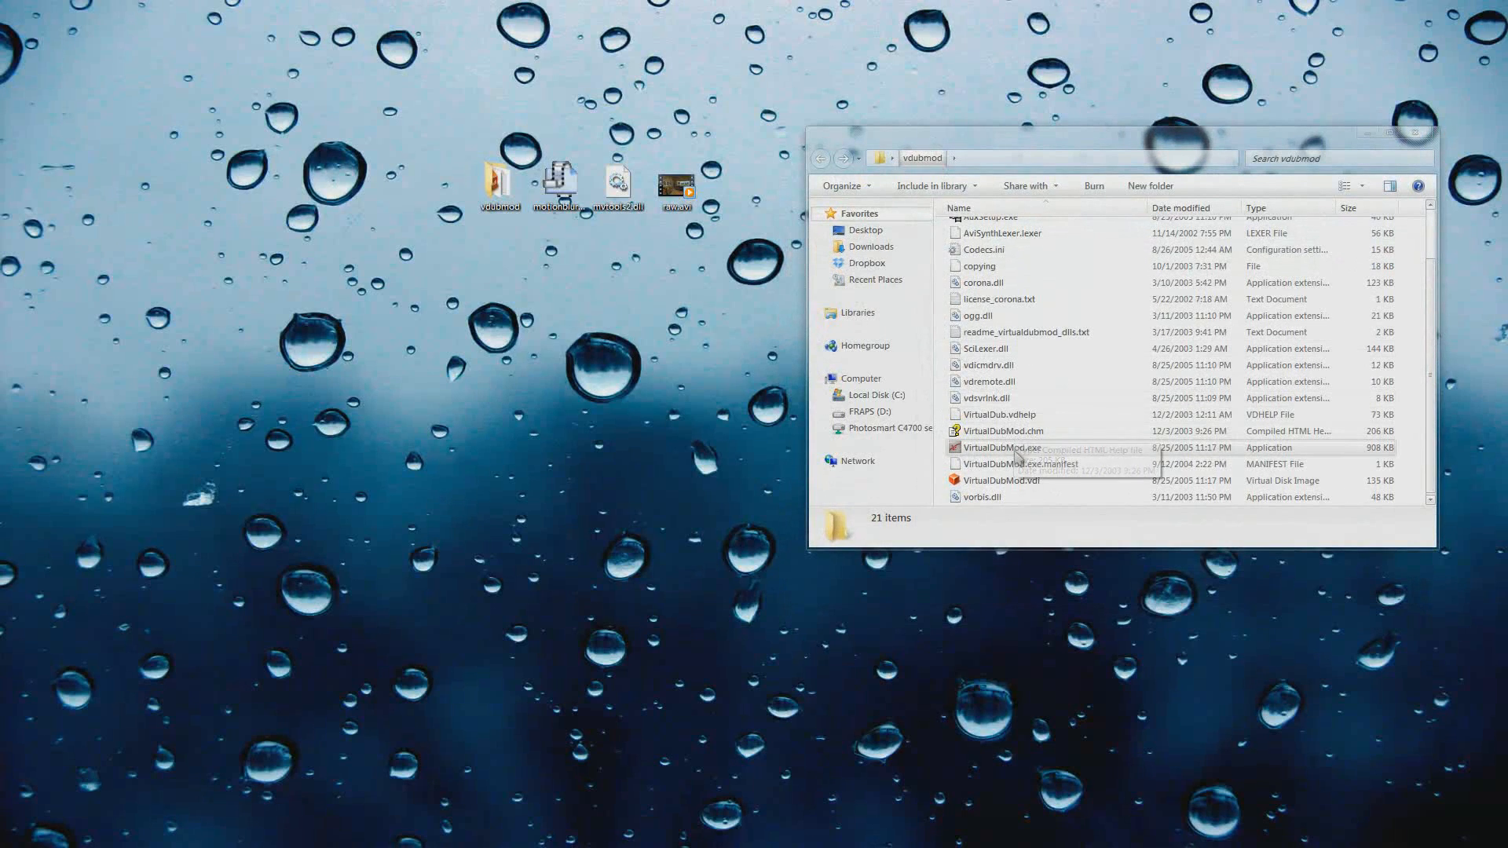
- Launch VirtualDubMod and load the motionblur.avs script as the video source
double_click(999, 448)
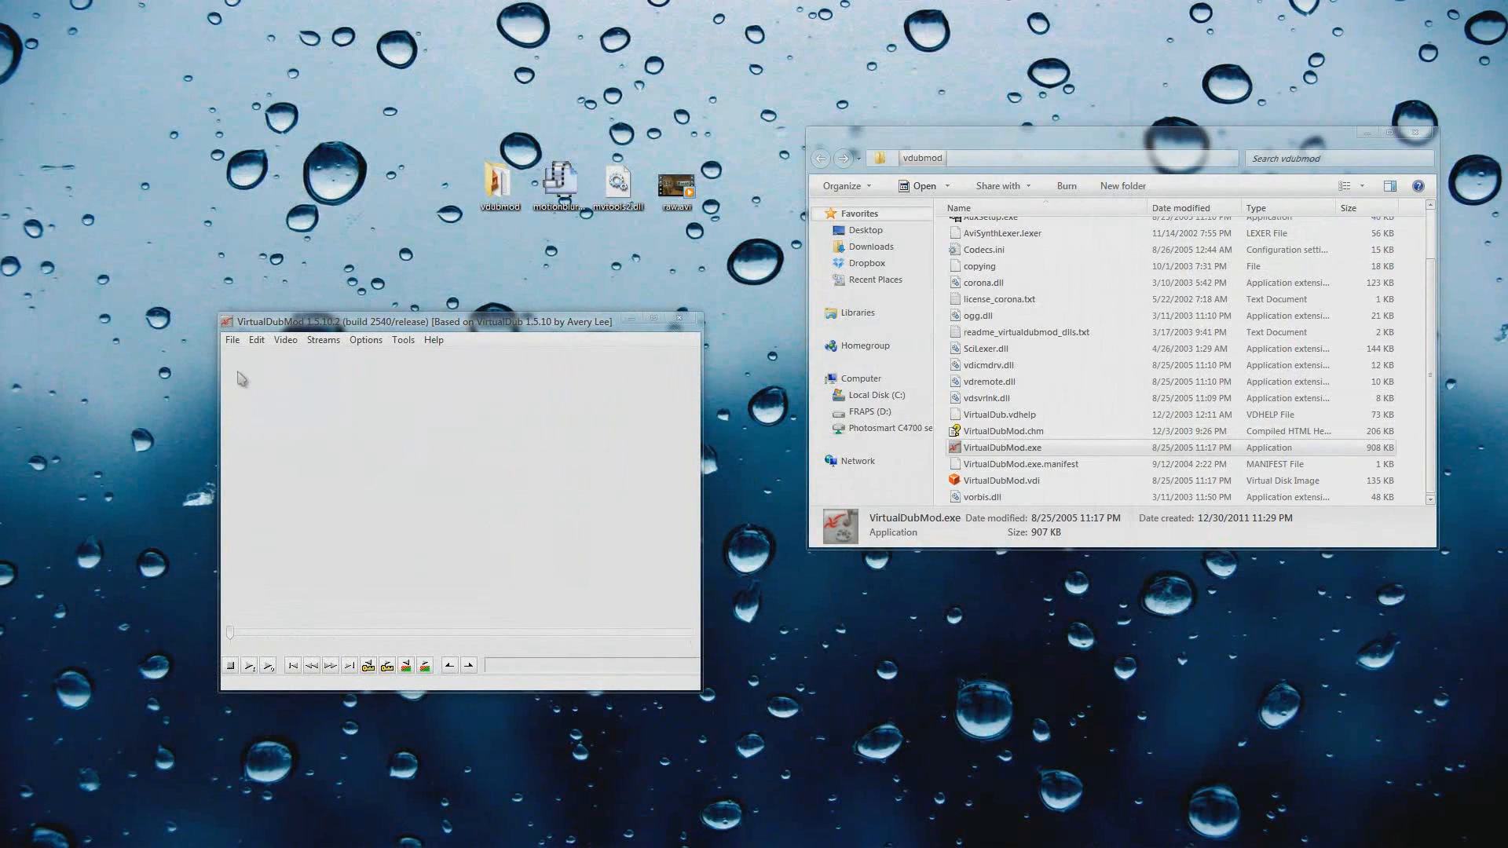
left_click(231, 340)
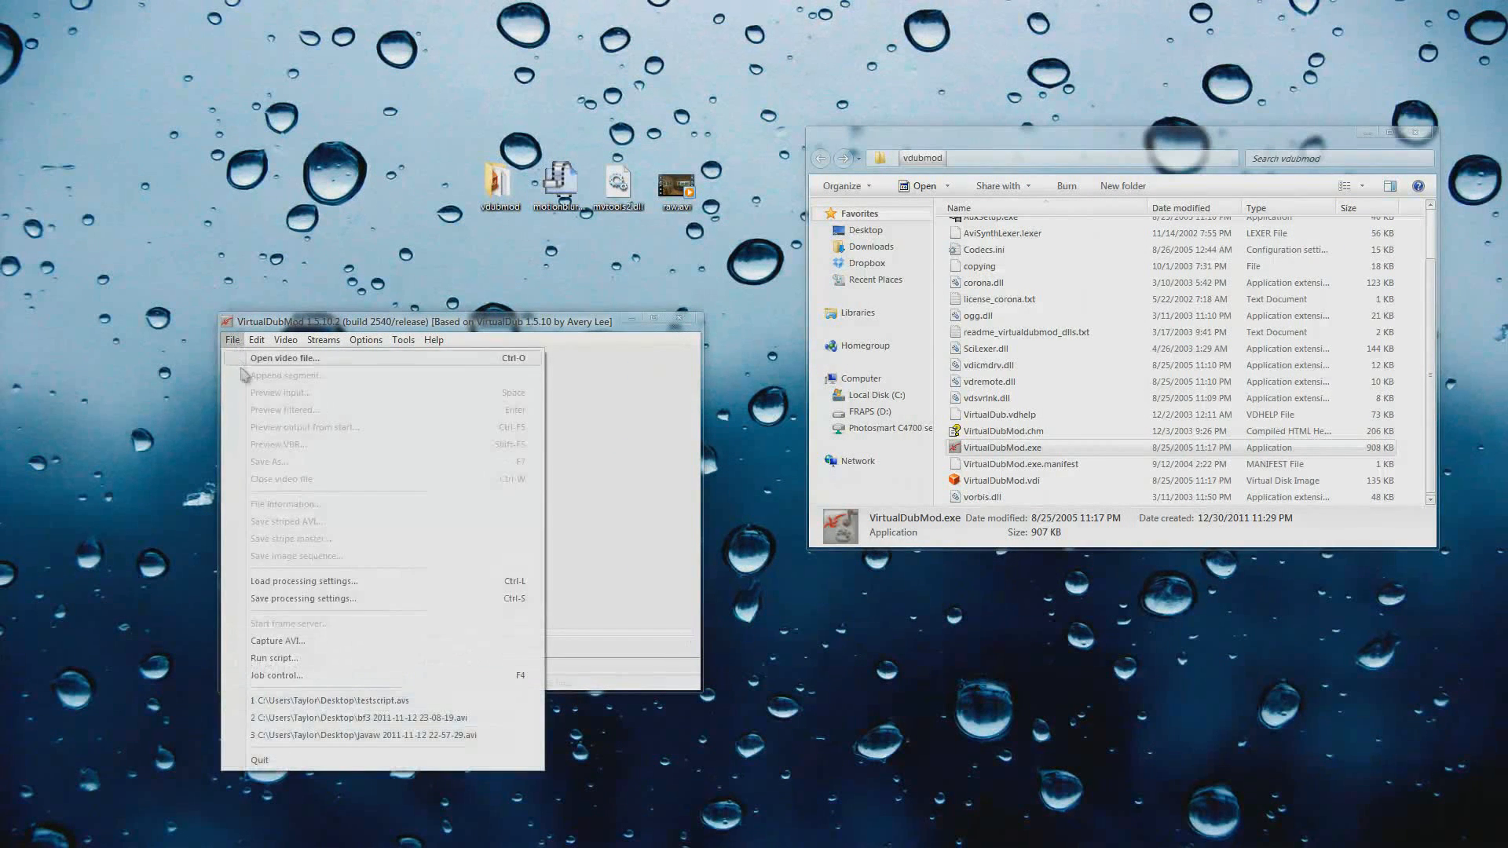
left_click(284, 358)
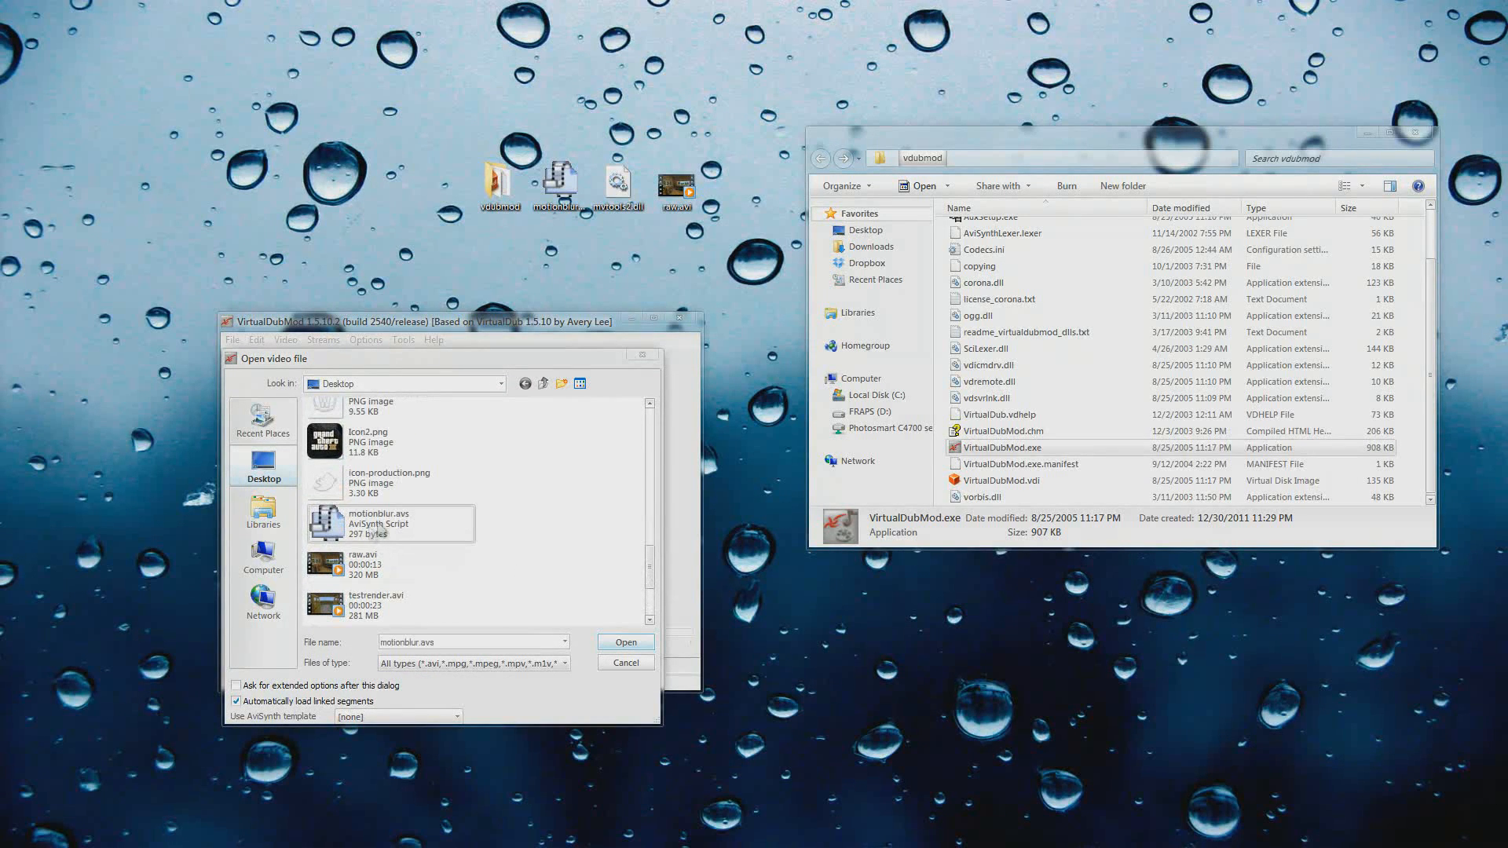
left_click(626, 641)
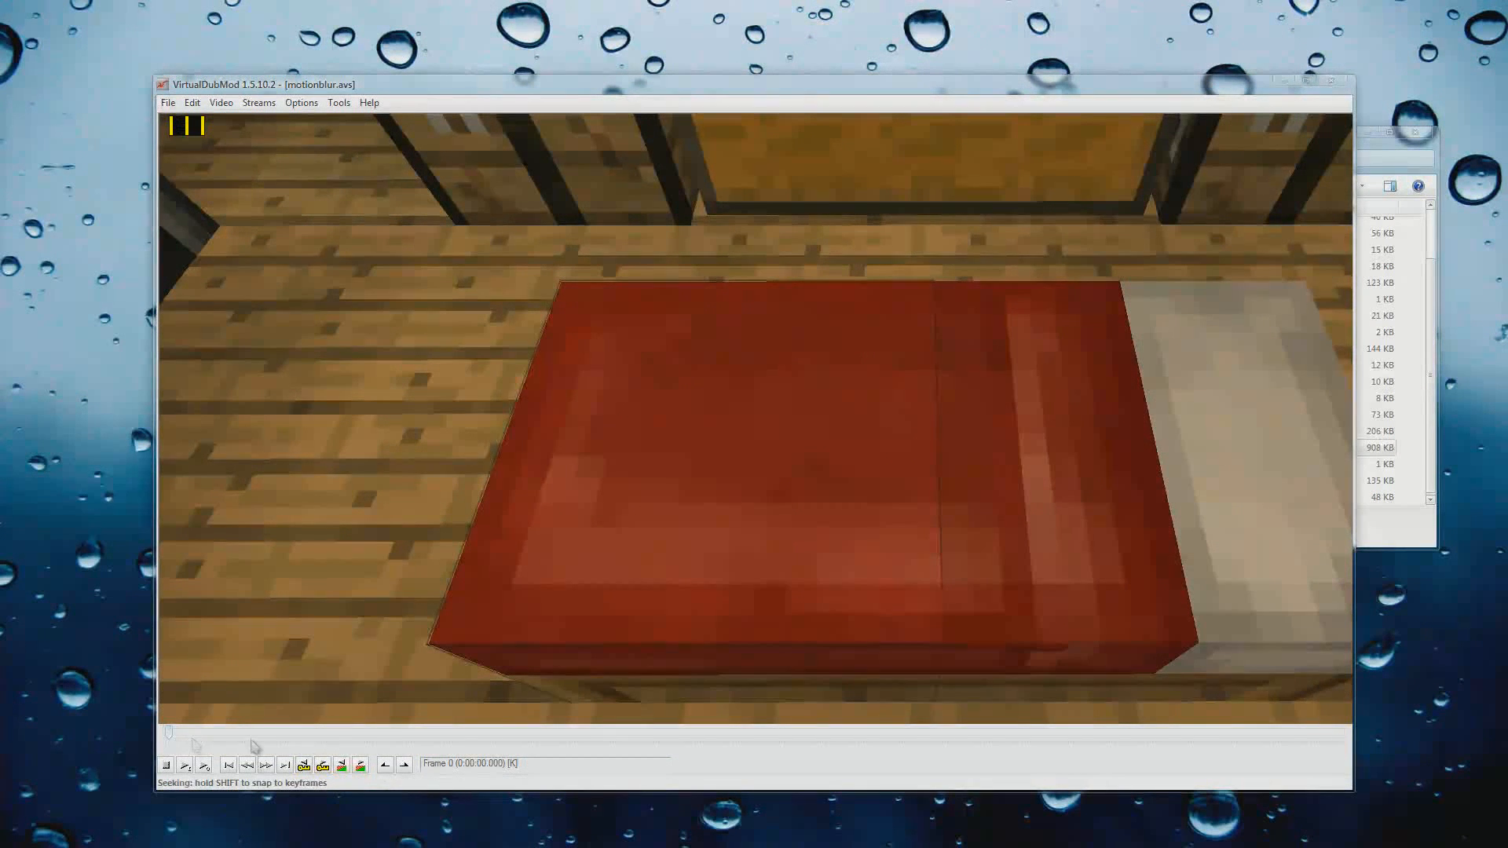
- Move the preview to frame 124 of the blurred Minecraft footage
left_click_drag(168, 734, 529, 734)
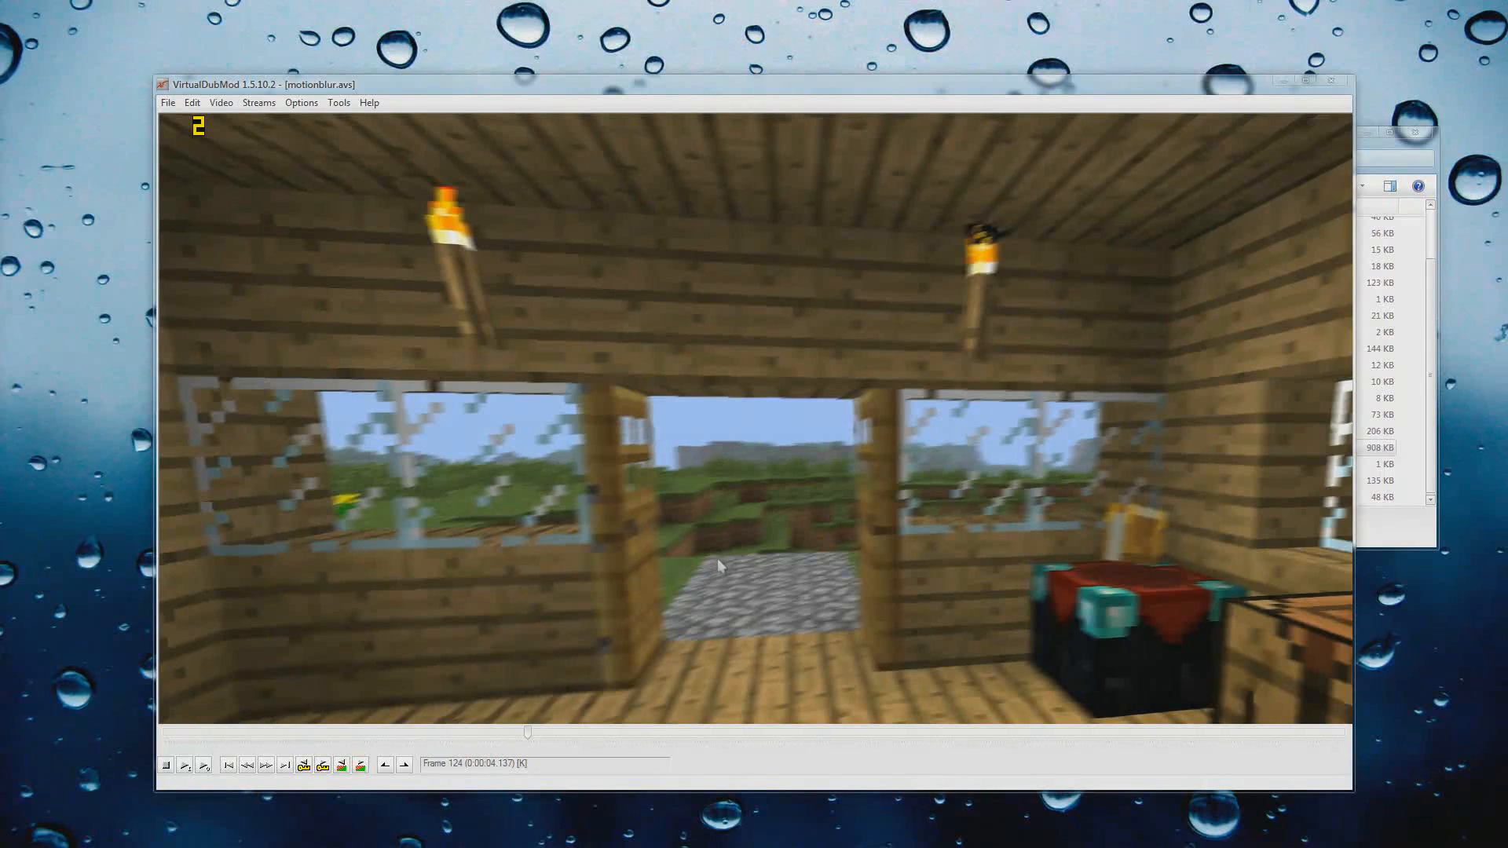
mouse_move(283, 214)
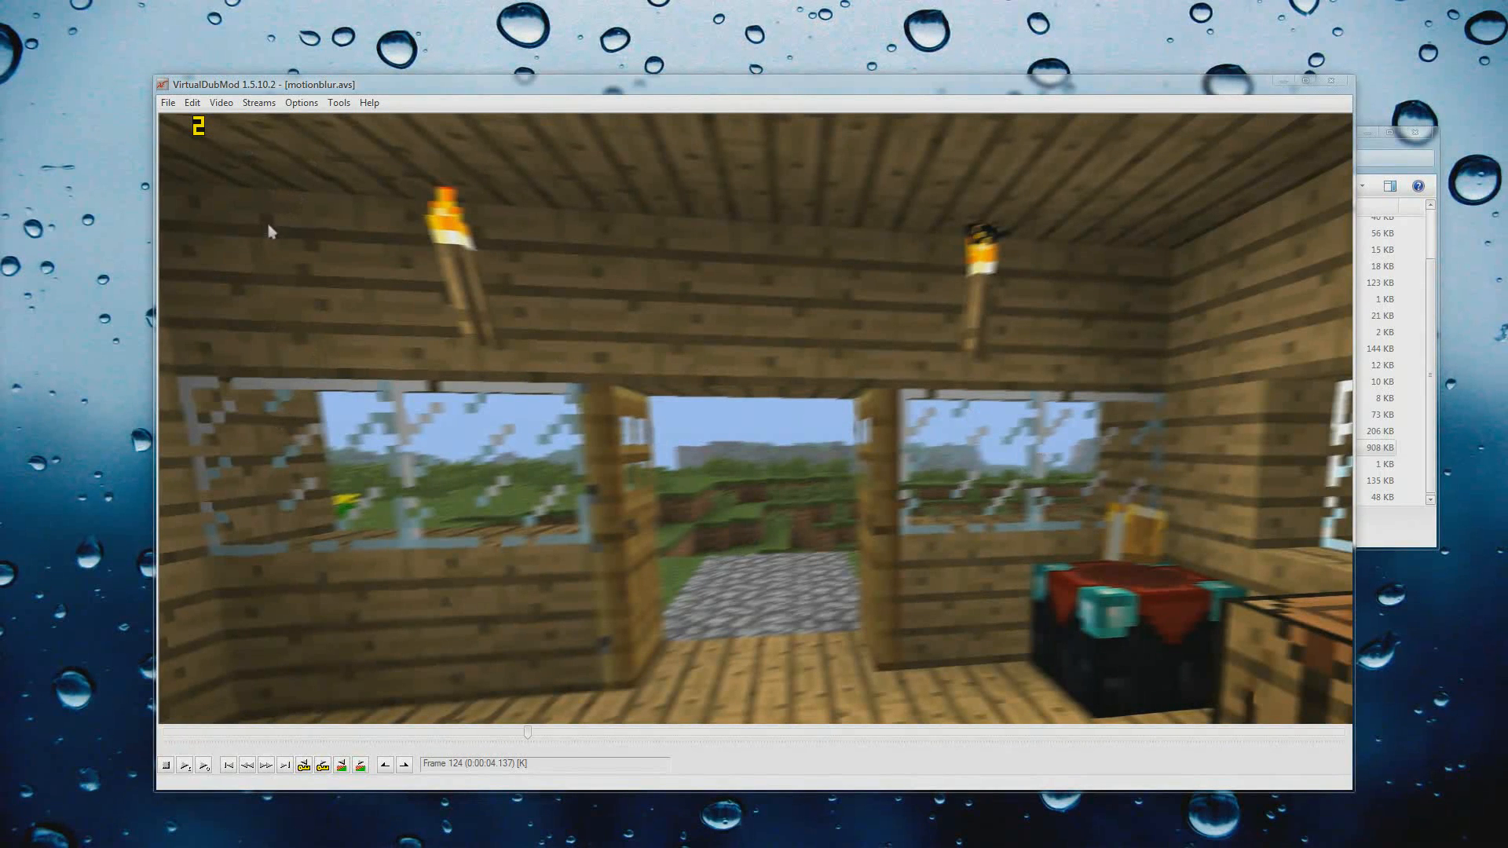
left_click(222, 103)
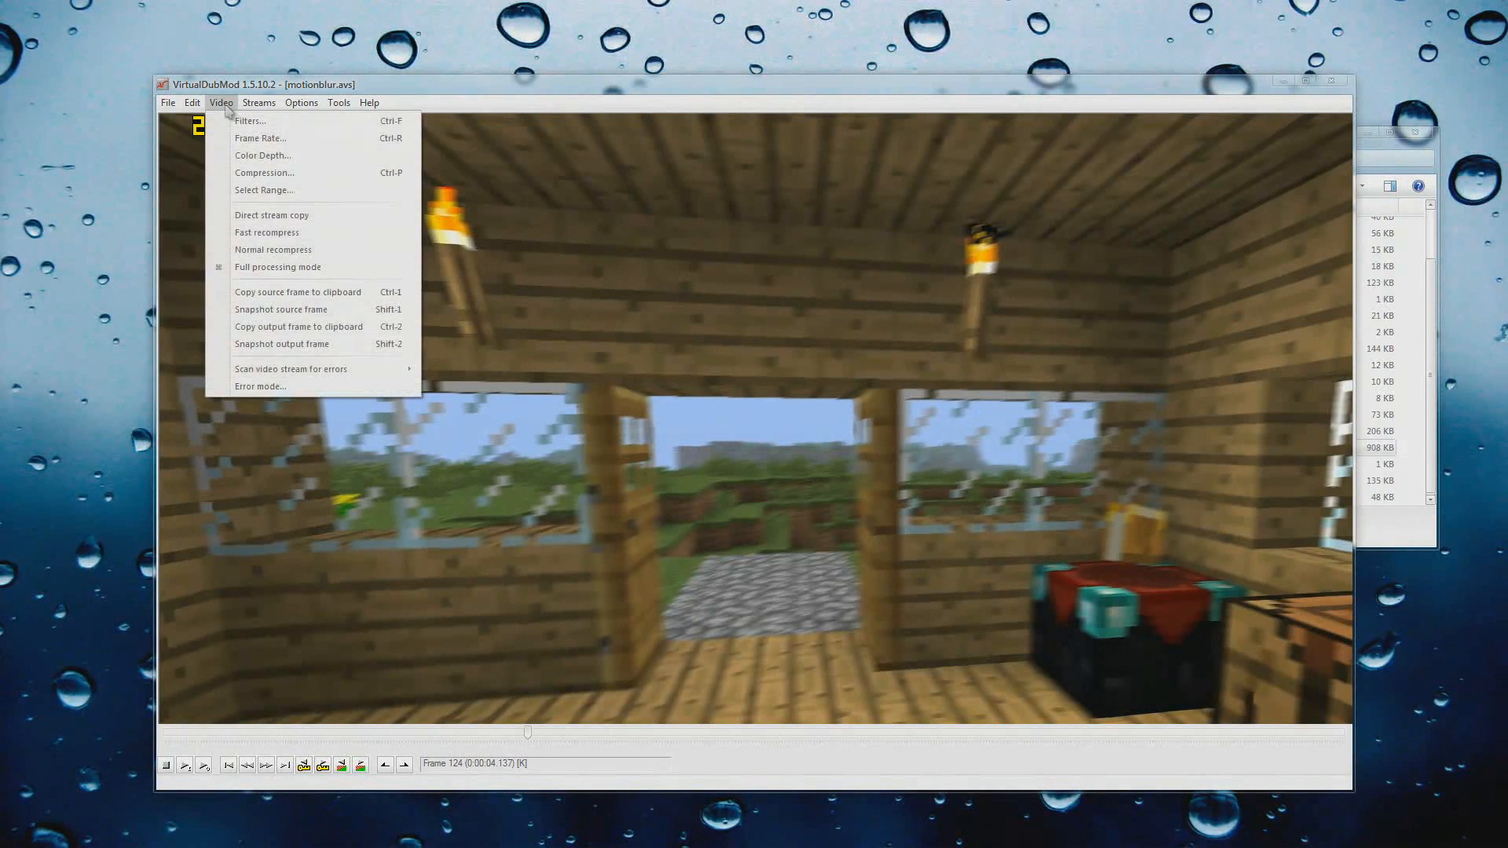
mouse_move(259, 138)
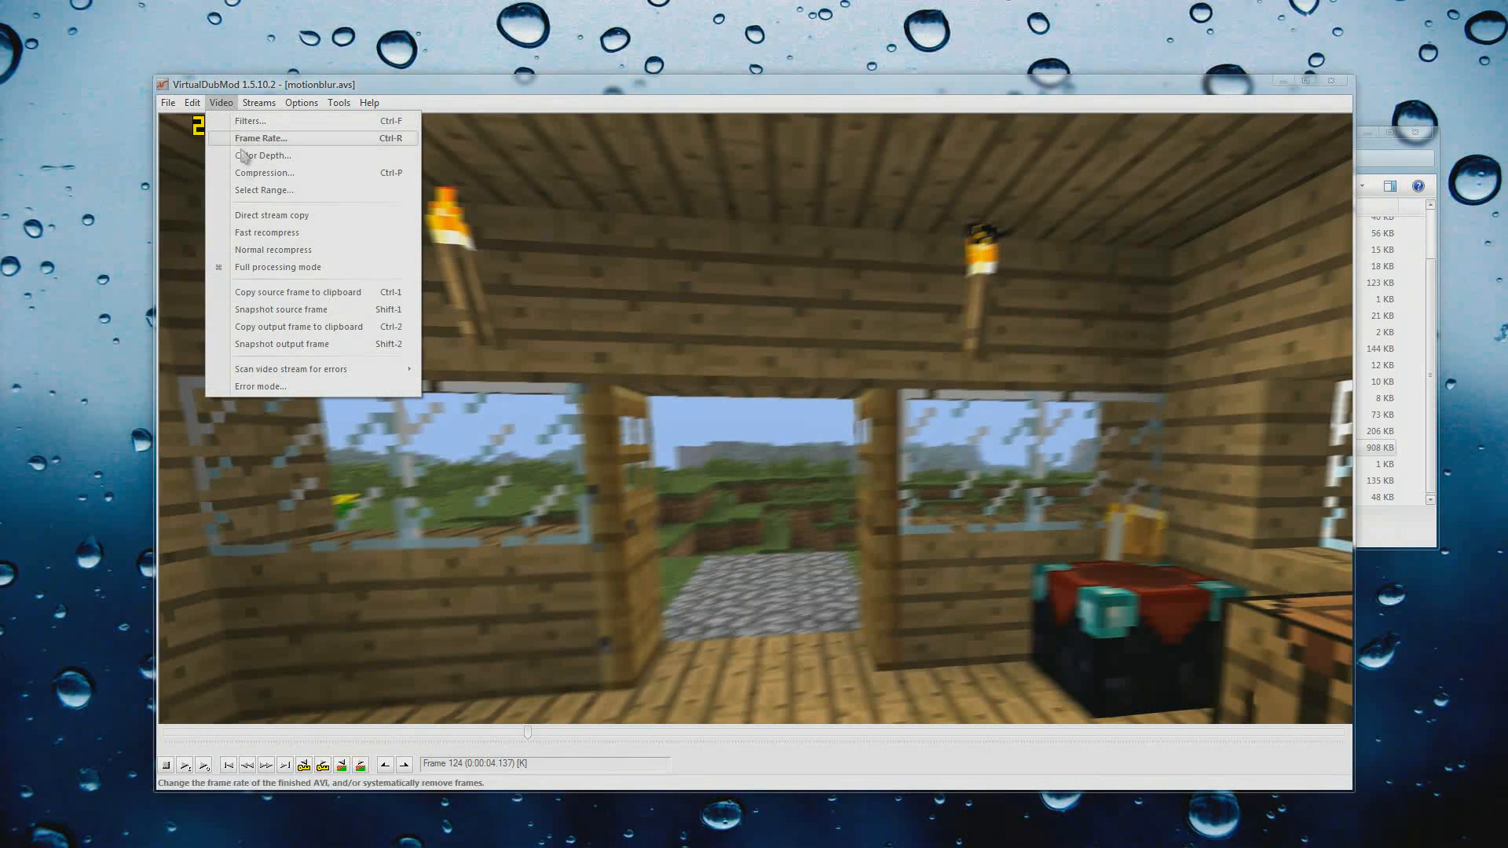
- Choose ffdshow Video Codec as the video compressor and bring up its encoder configuration
left_click(264, 172)
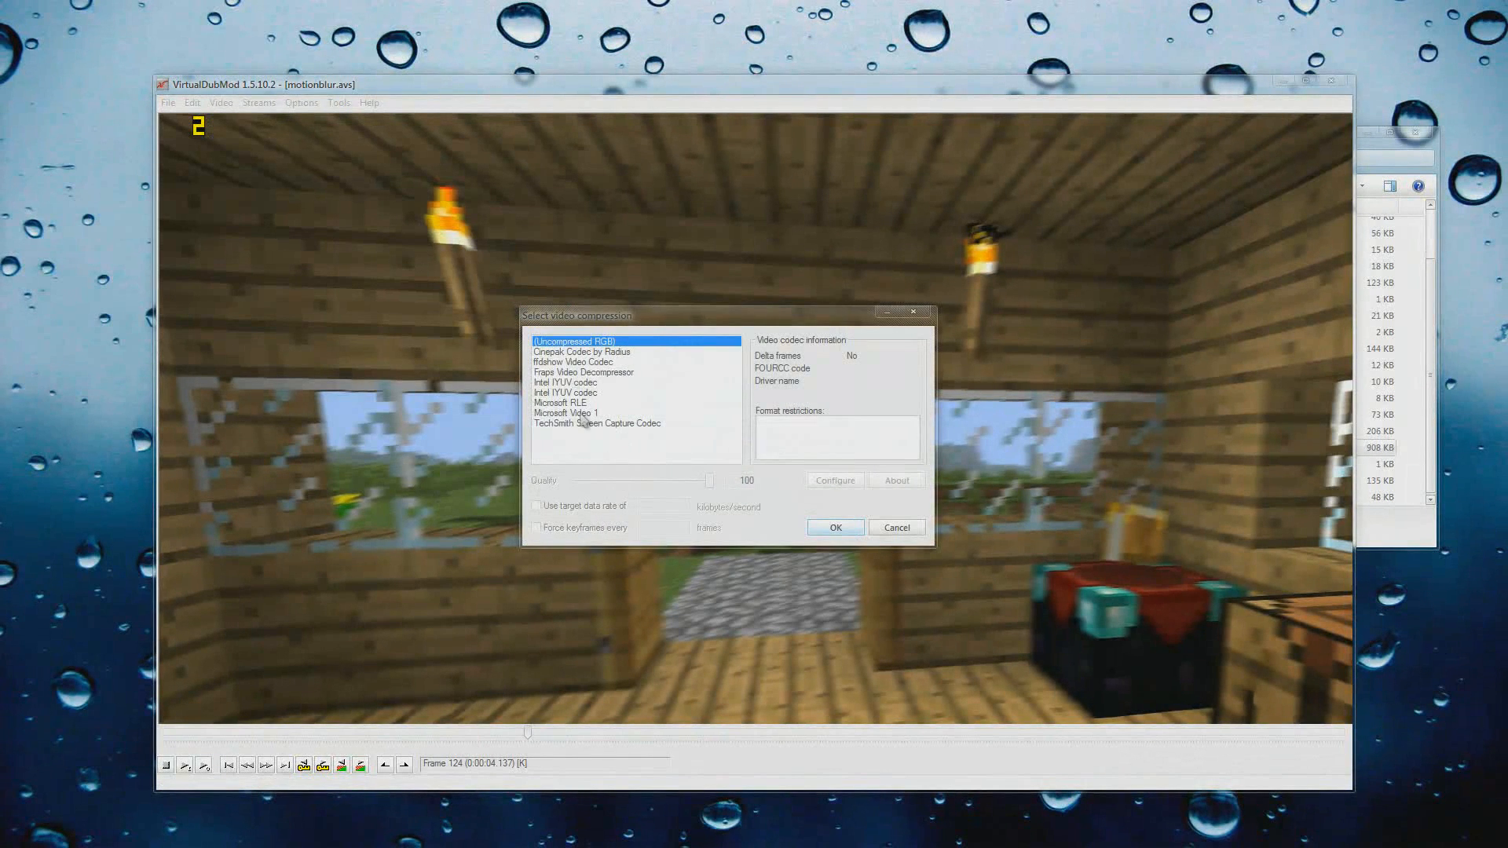
left_click(574, 361)
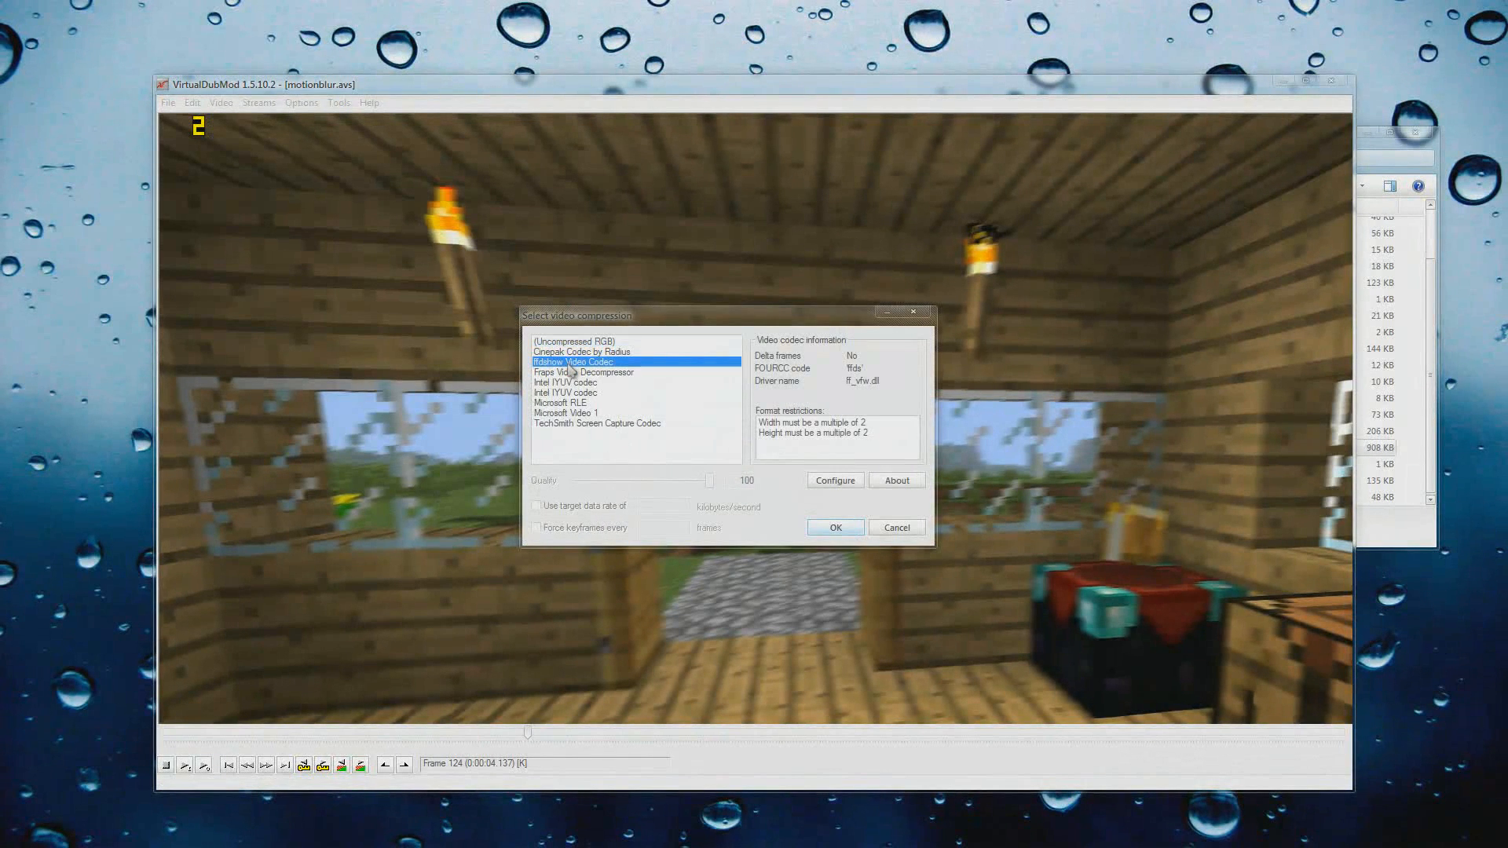
mouse_move(588, 460)
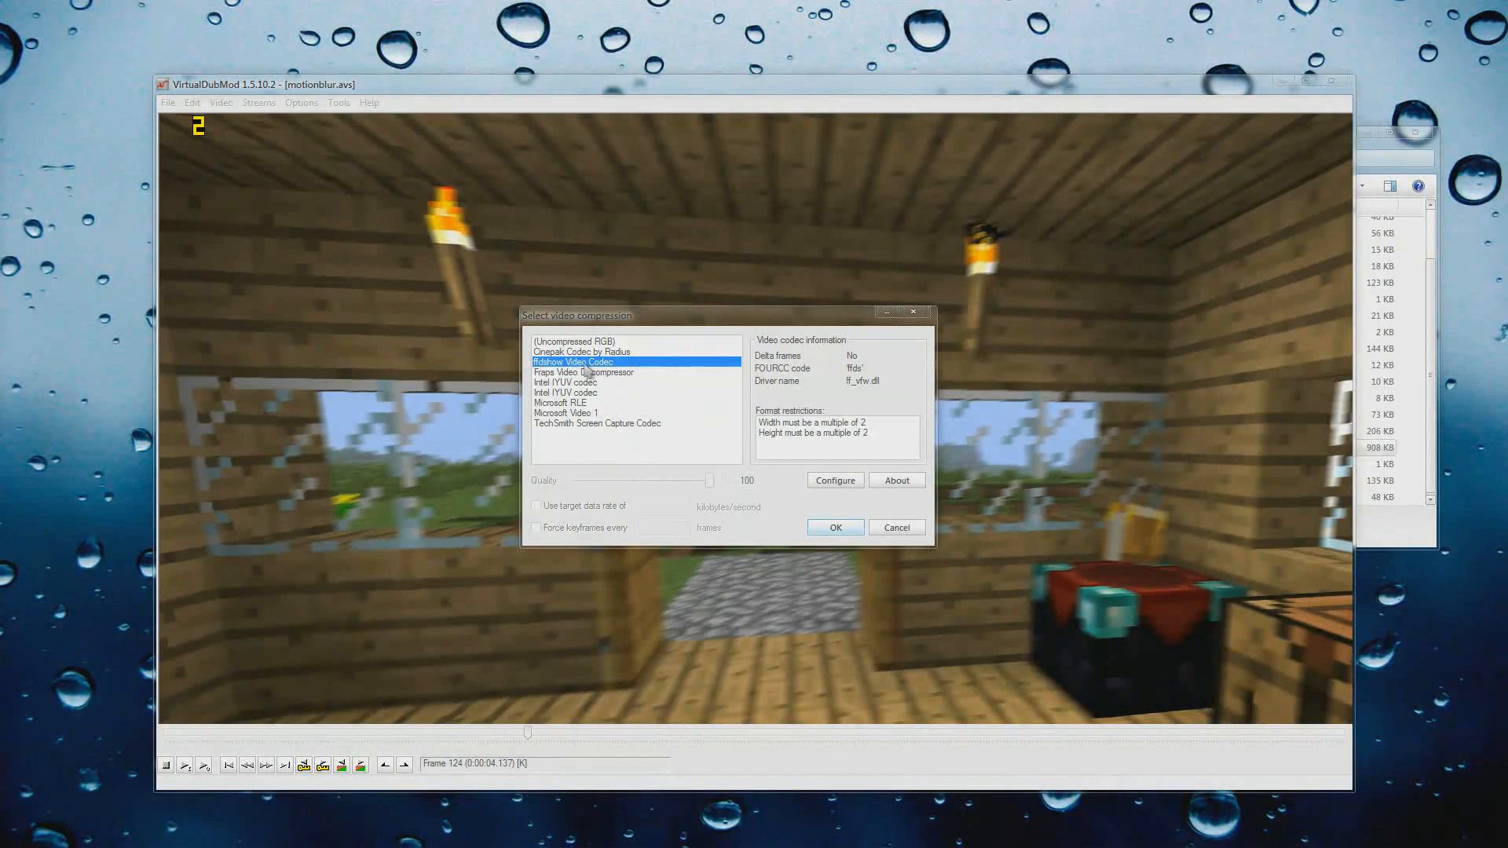
mouse_move(586, 373)
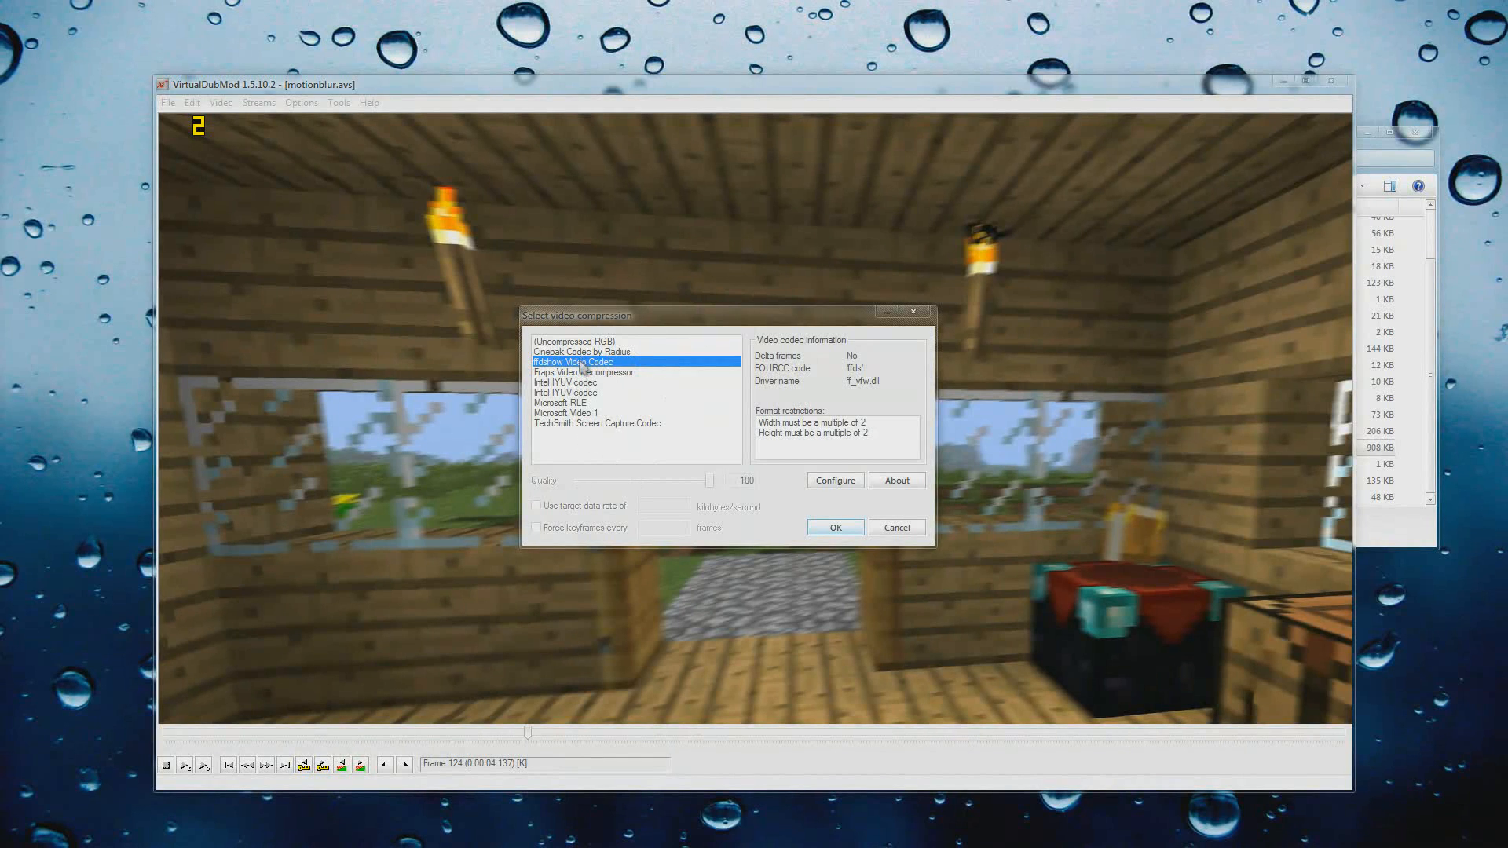
mouse_move(769, 474)
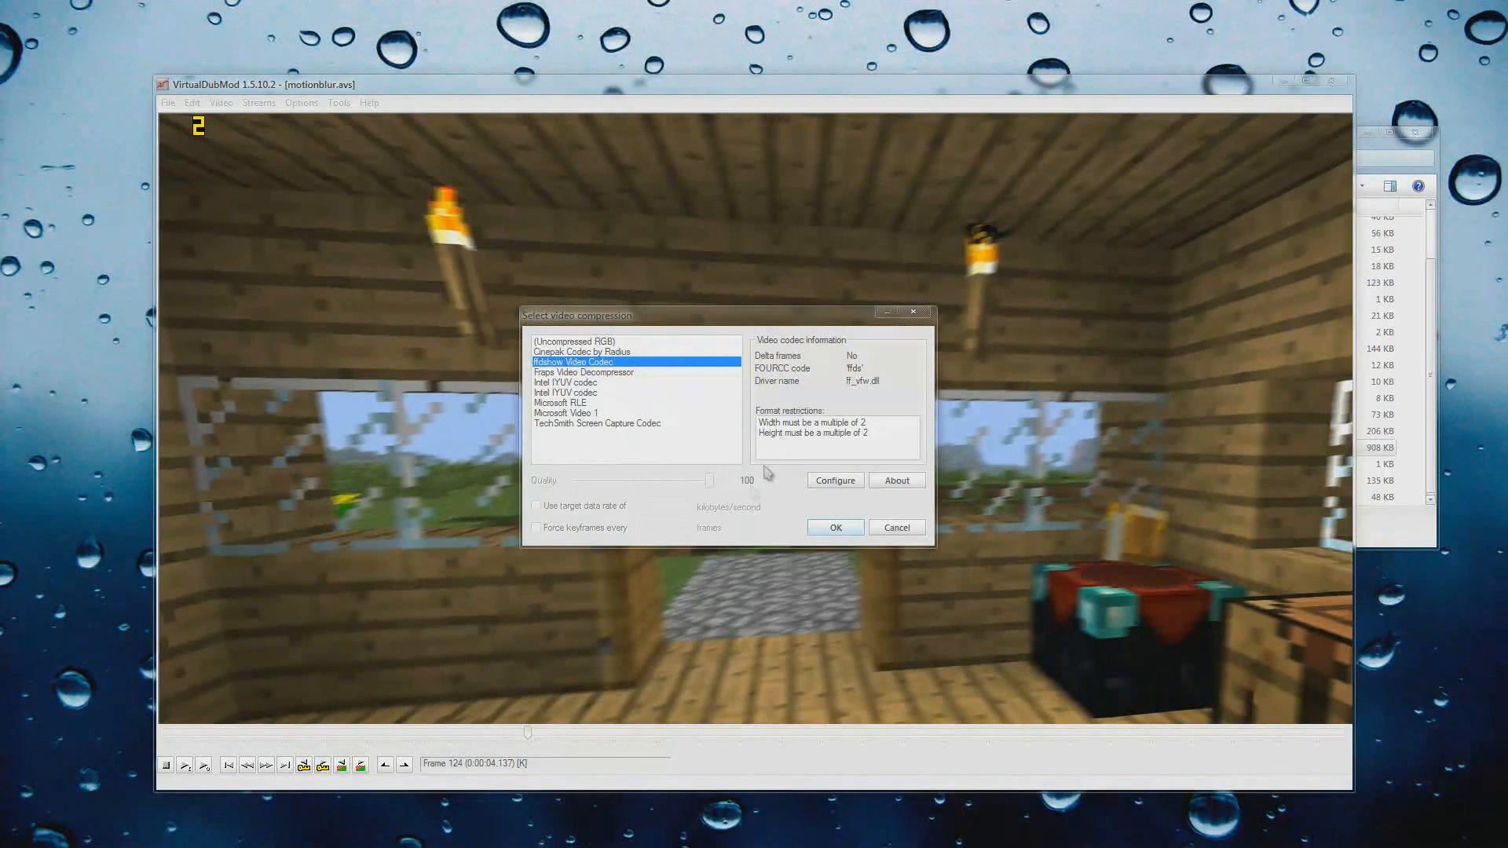
mouse_move(719, 413)
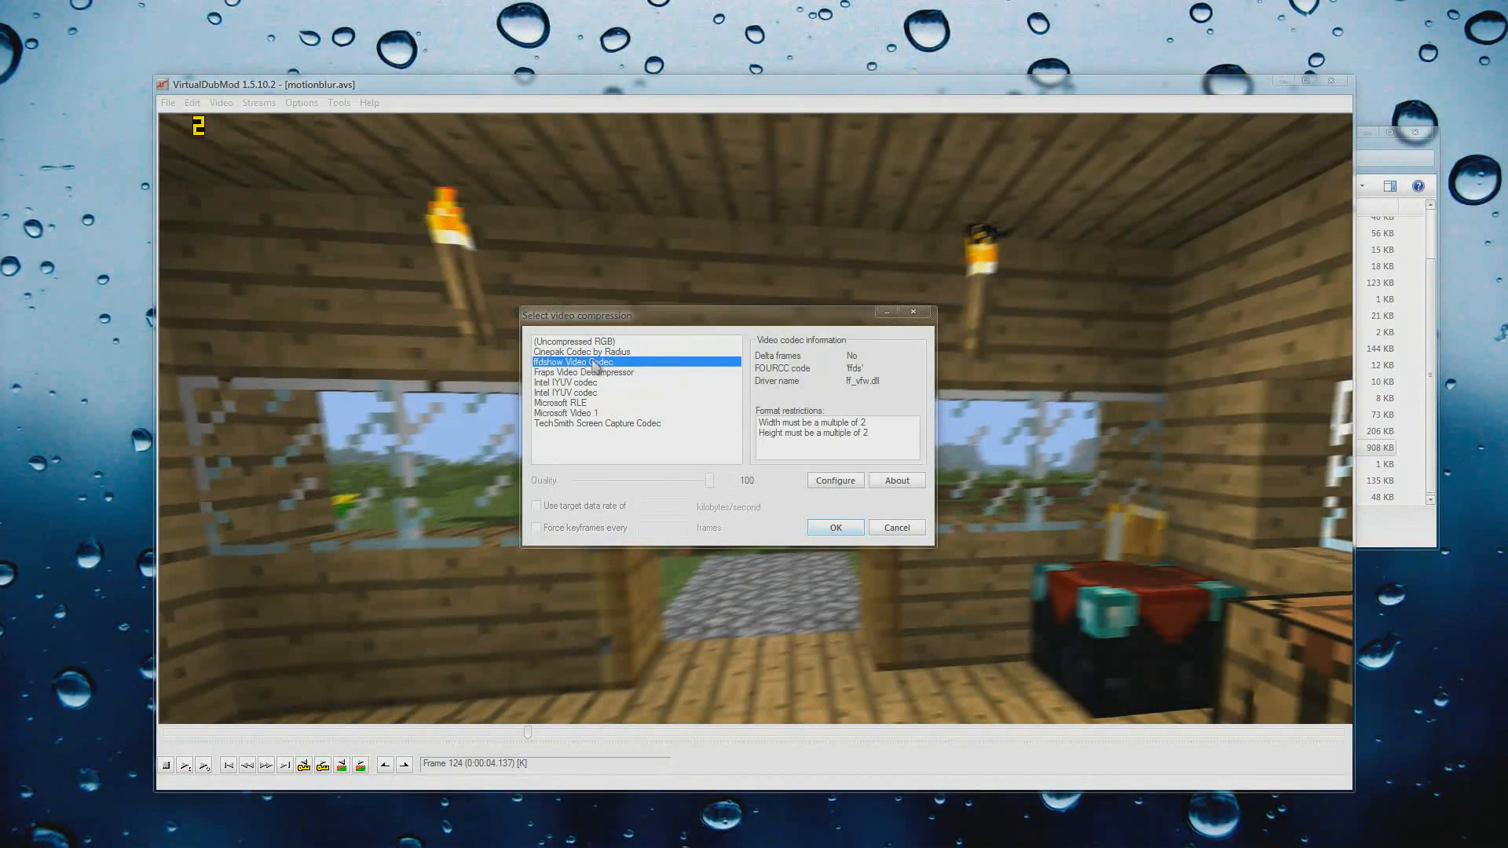
left_click(836, 481)
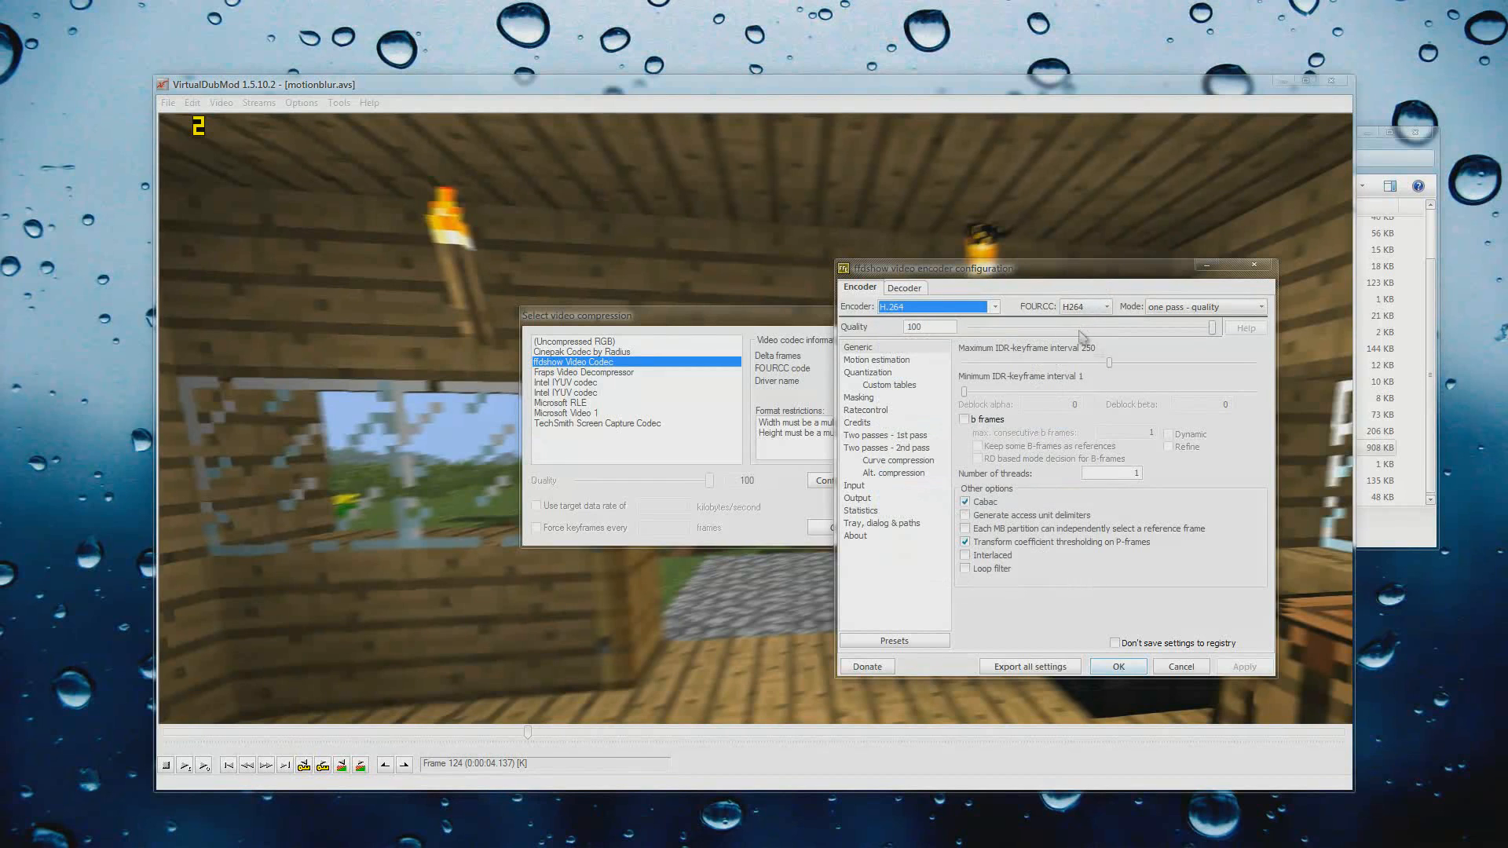
mouse_move(1177, 292)
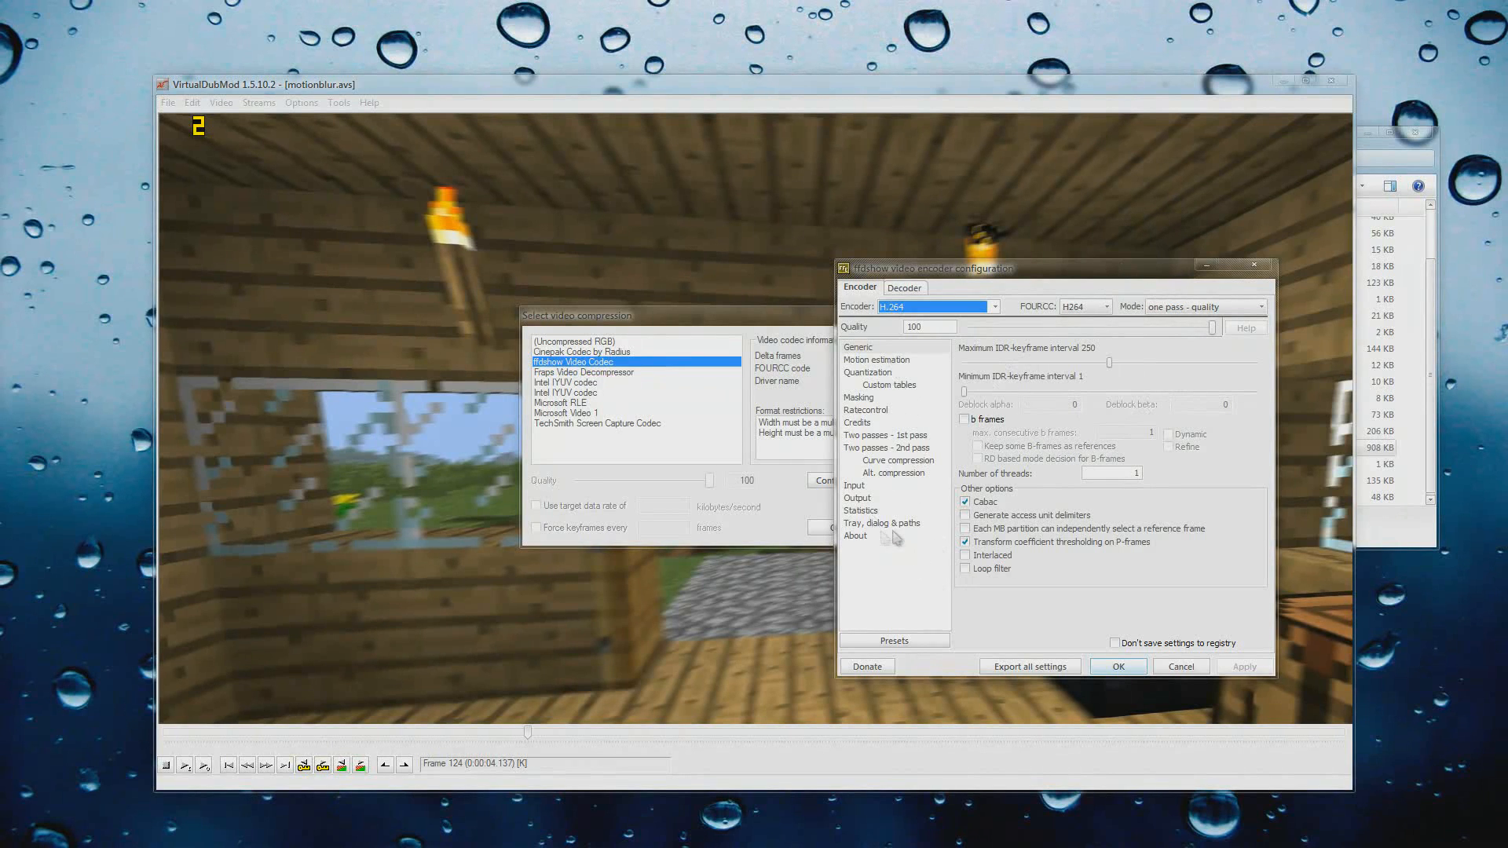
- Browse the ffdshow encoder pages, keep H.264 at one pass - quality 100, and close the dialogs
left_click(886, 385)
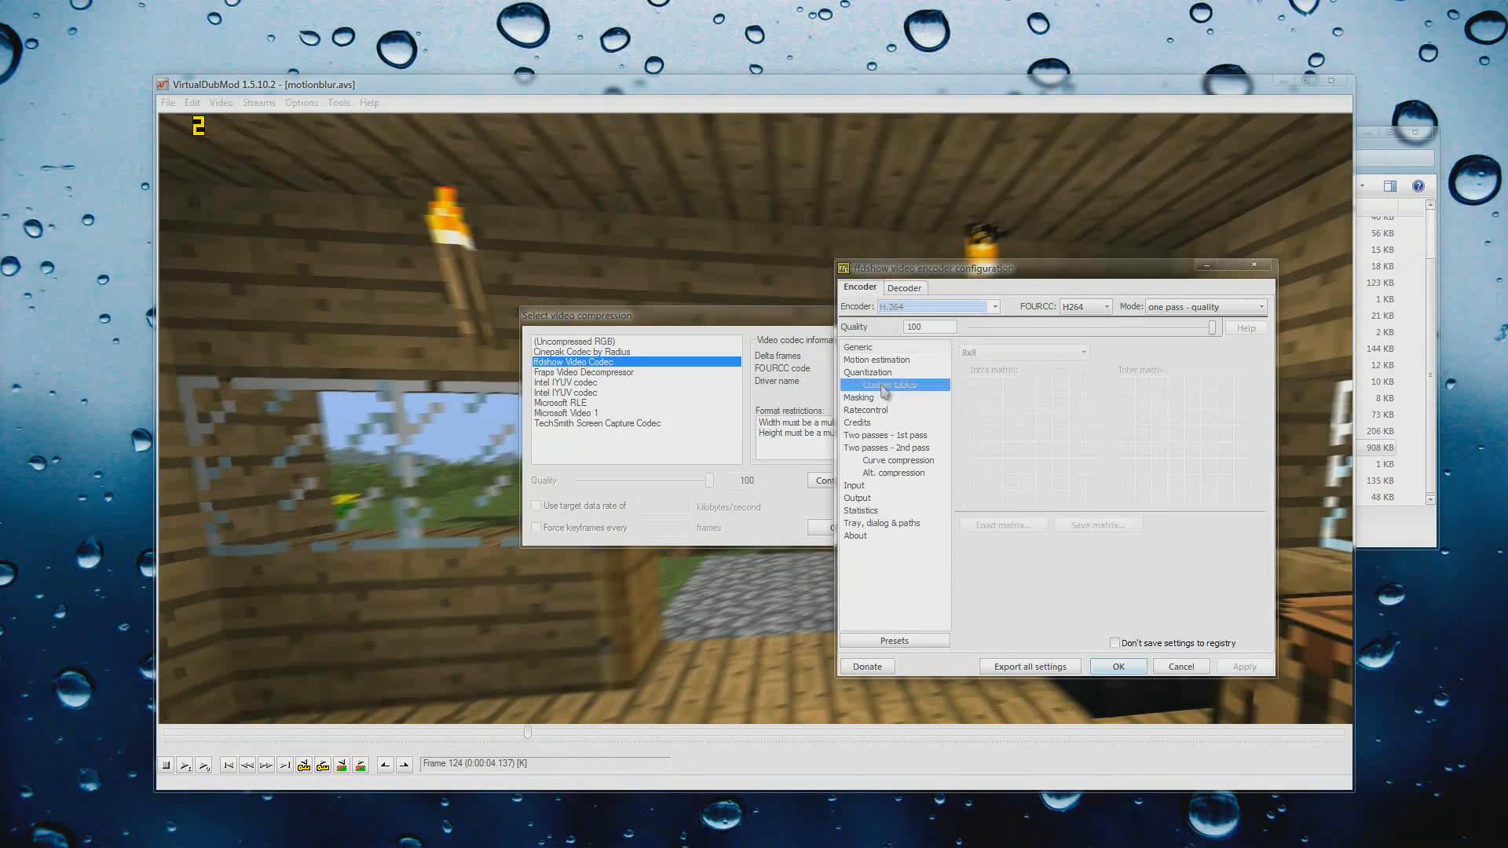
left_click(856, 536)
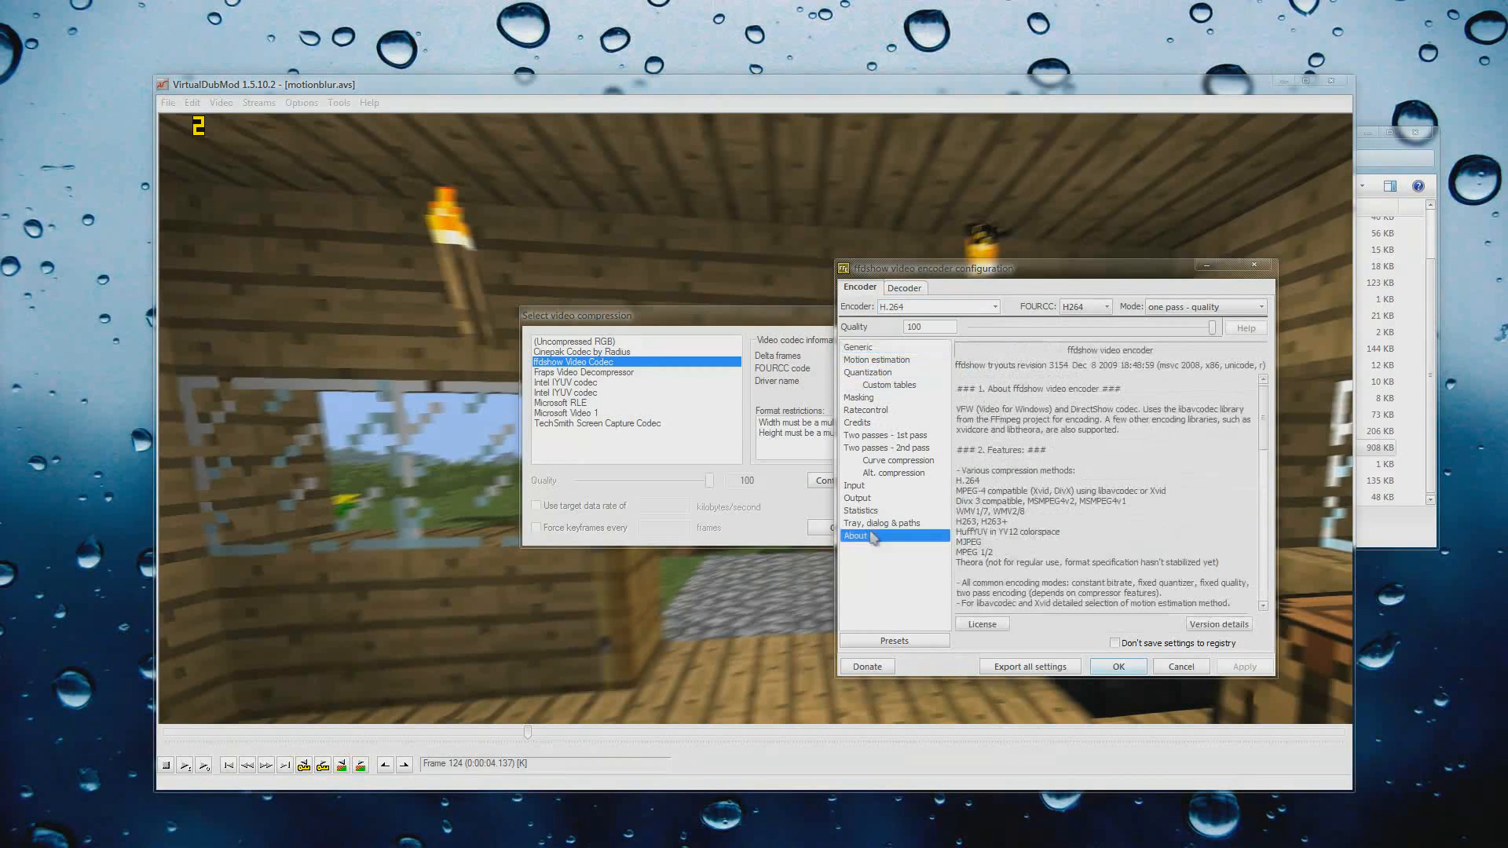
left_click(886, 435)
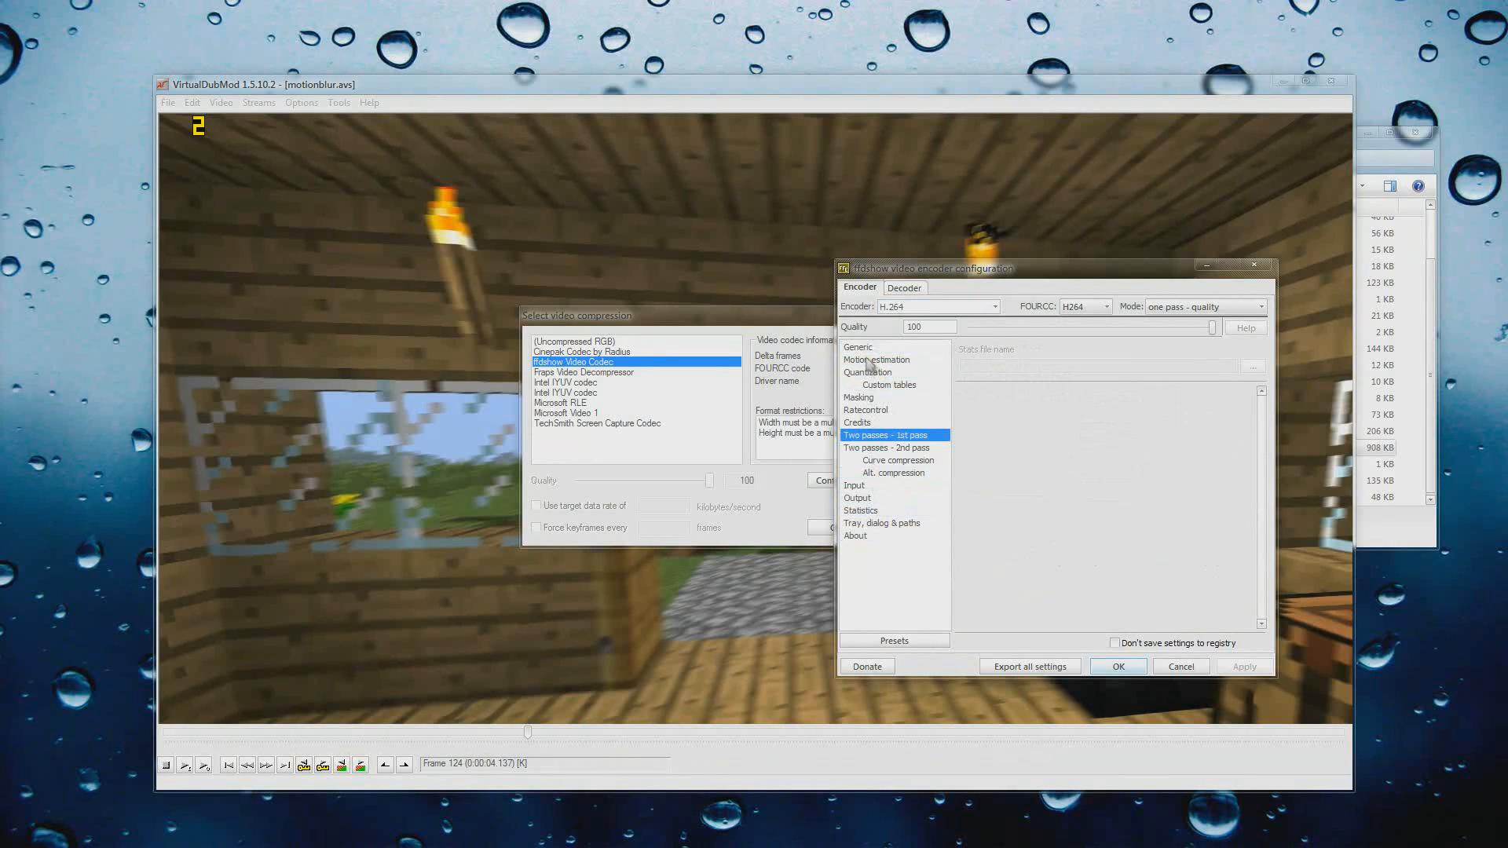
left_click(857, 345)
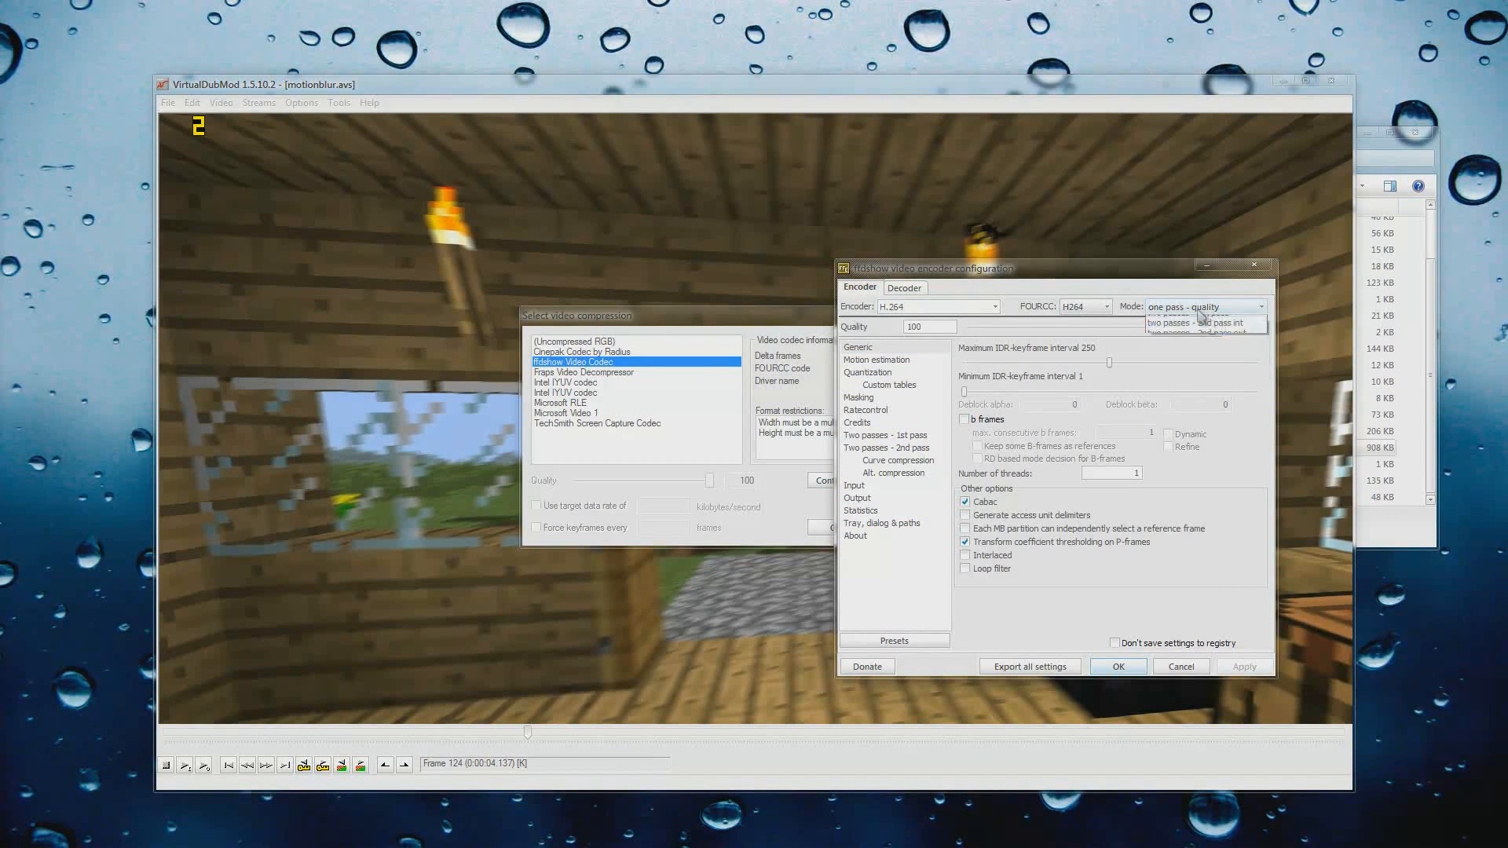
left_click(1200, 324)
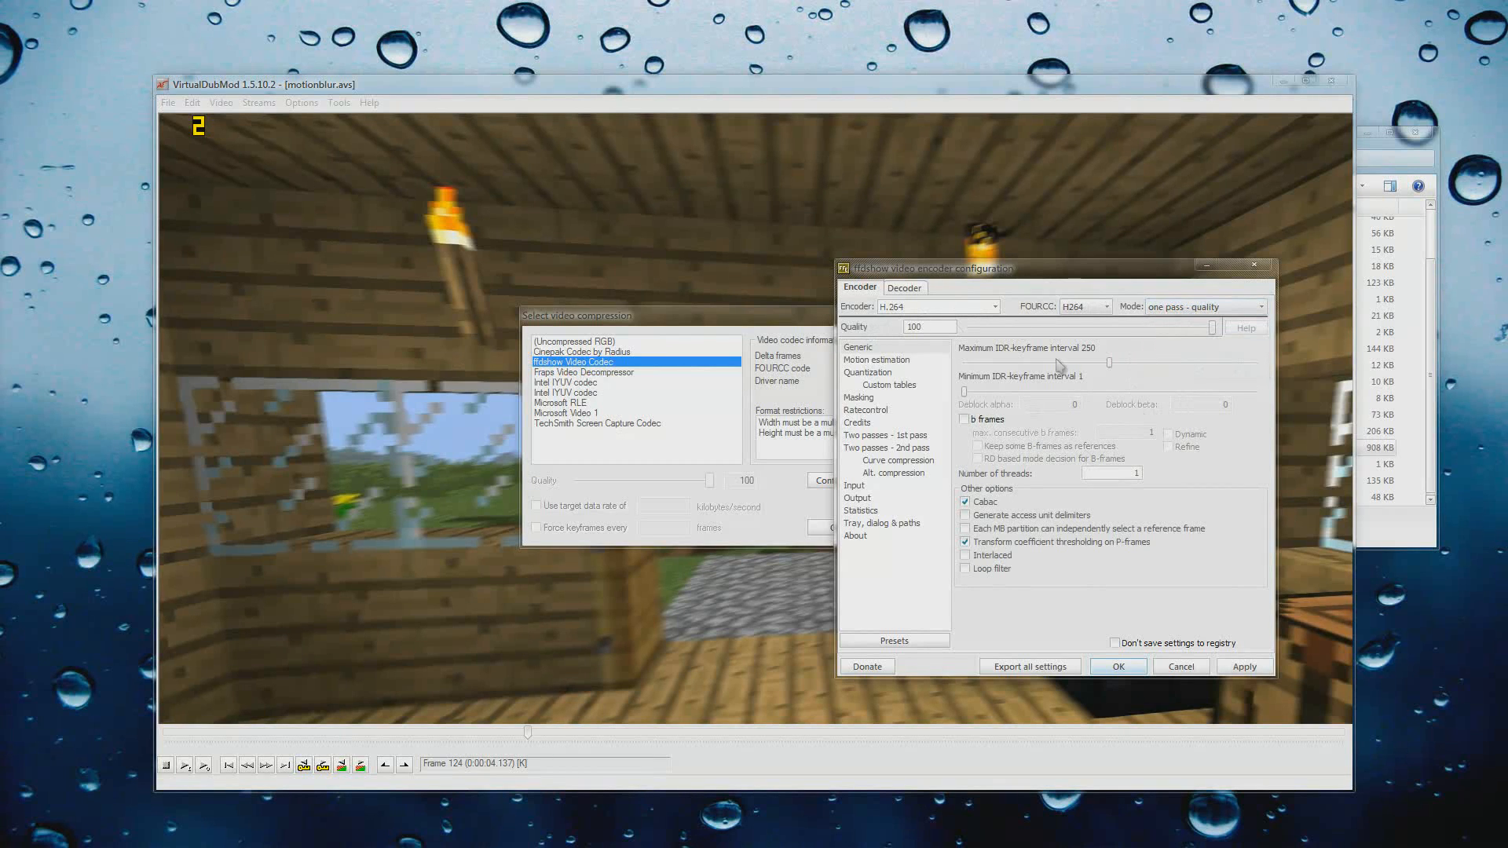
mouse_move(1192, 665)
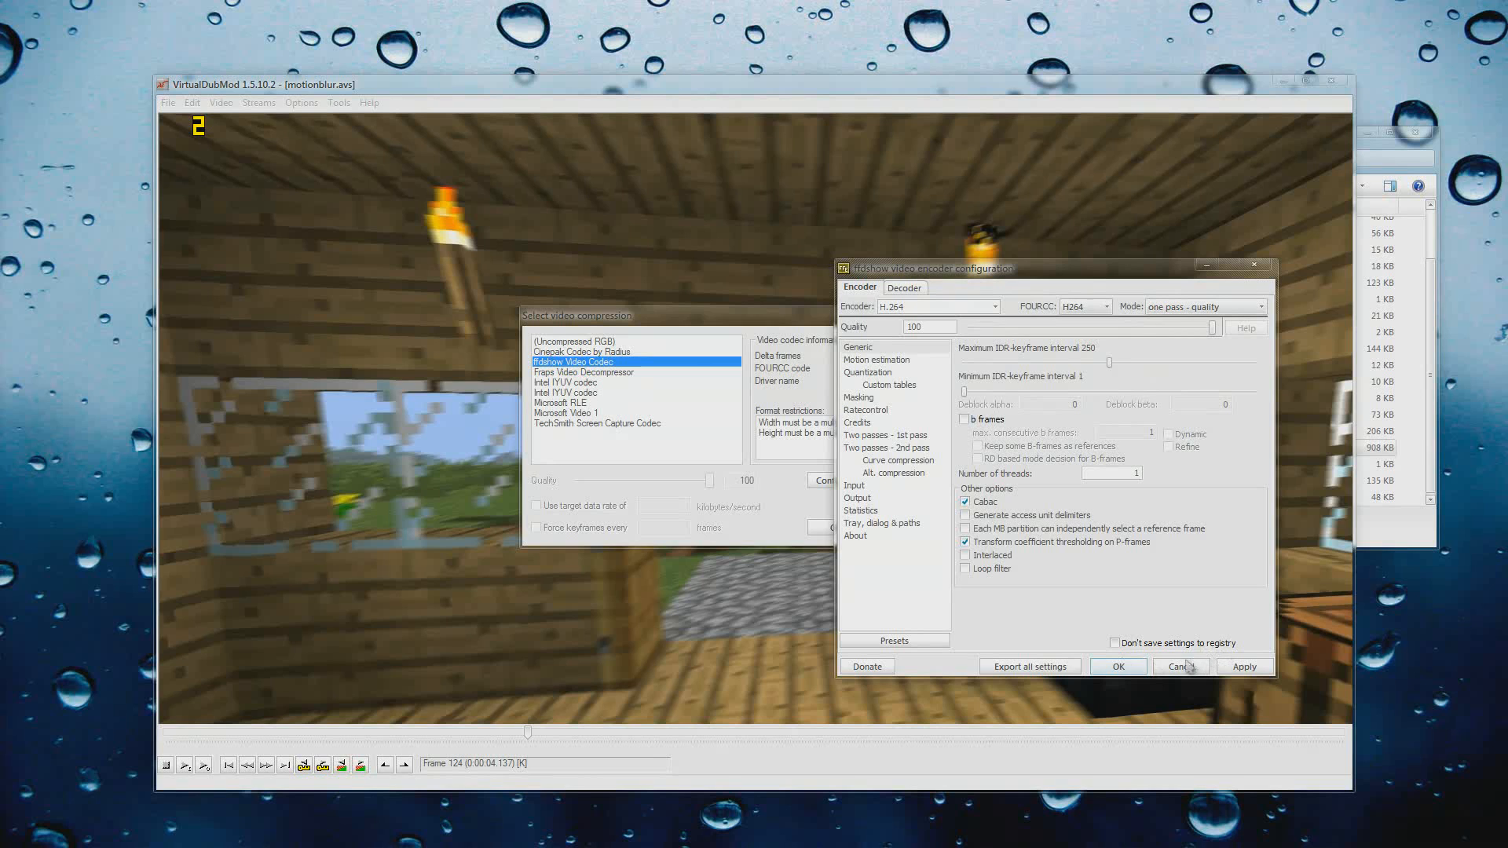
left_click(1181, 666)
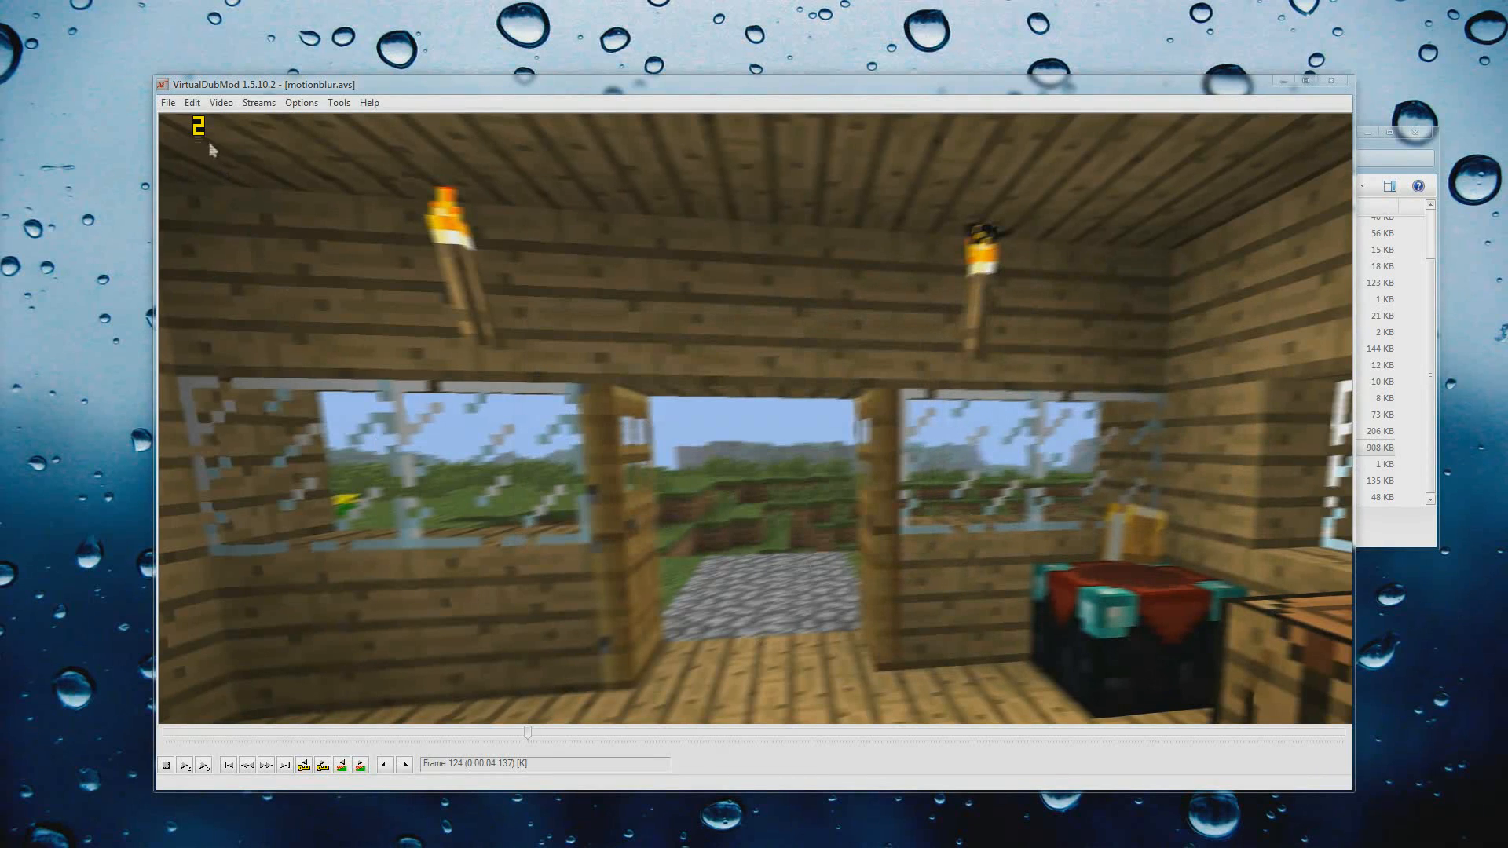
- Save the processed video as 'vdub render.avi' on the Desktop and raise processing priority to Even higher
left_click(167, 102)
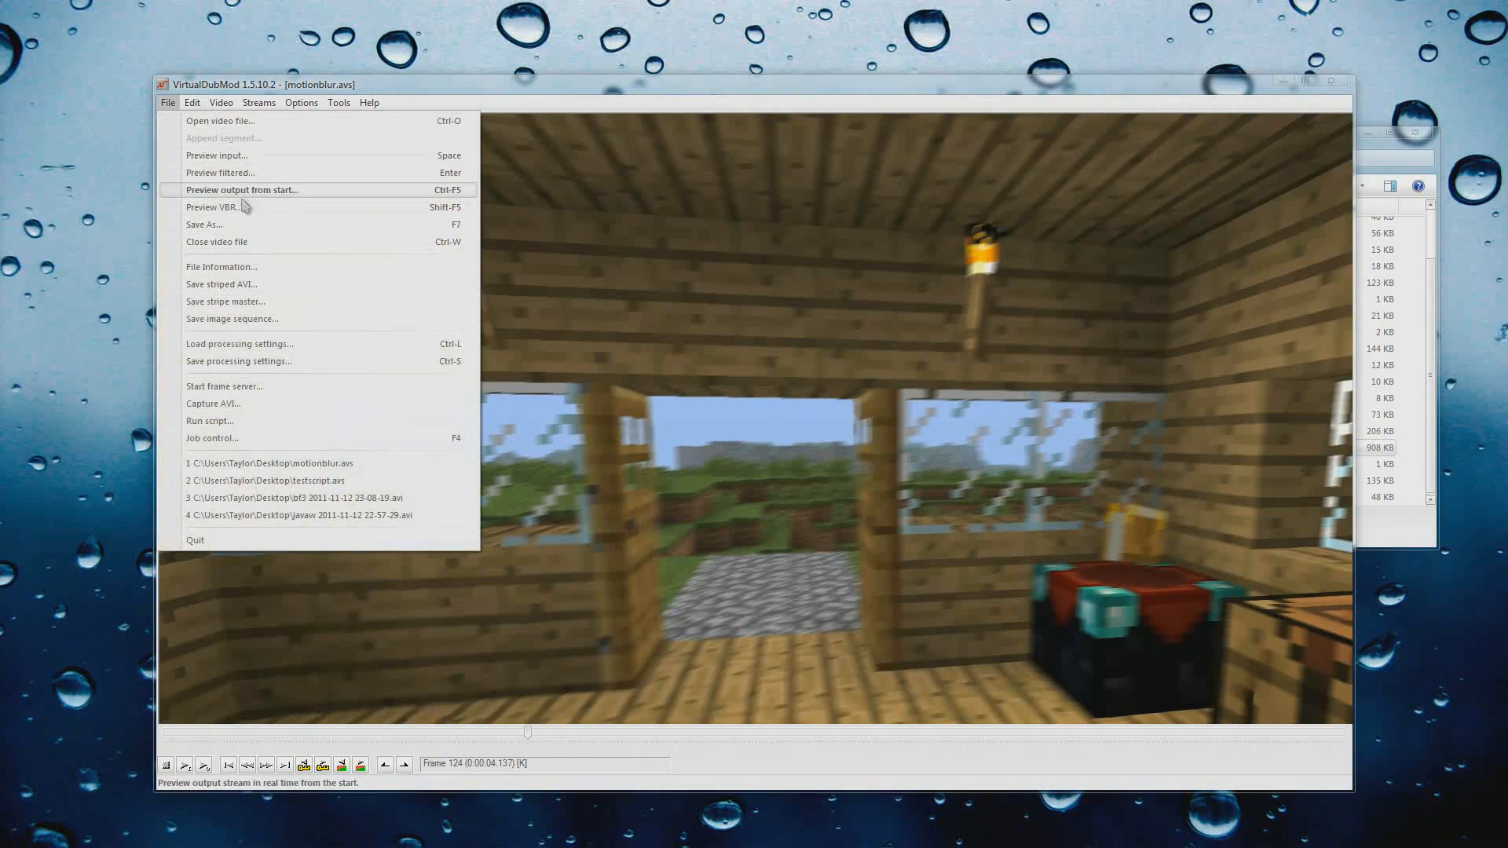
left_click(204, 224)
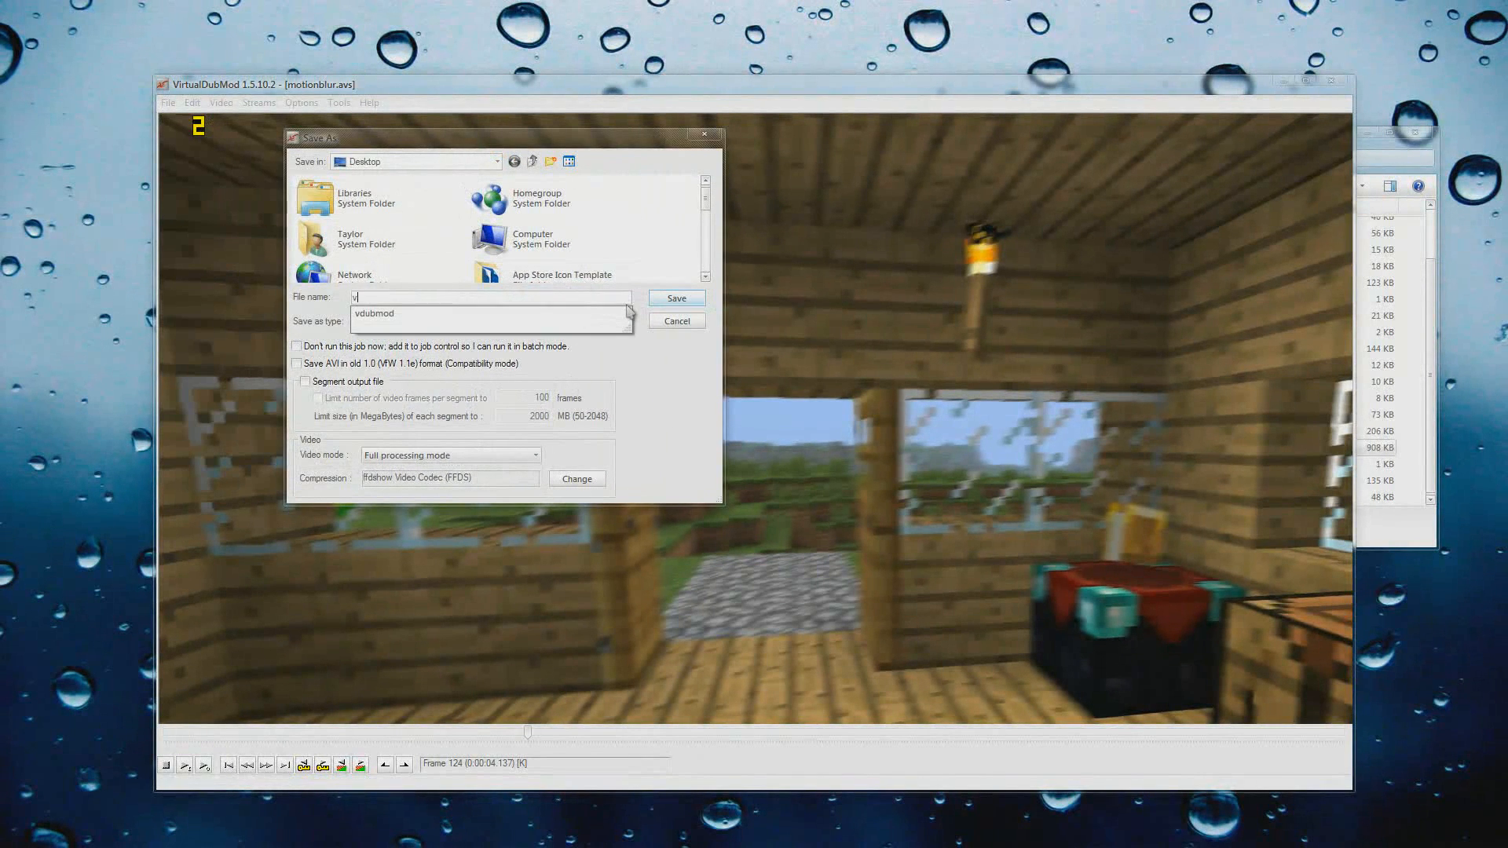
type("vdub render.avi")
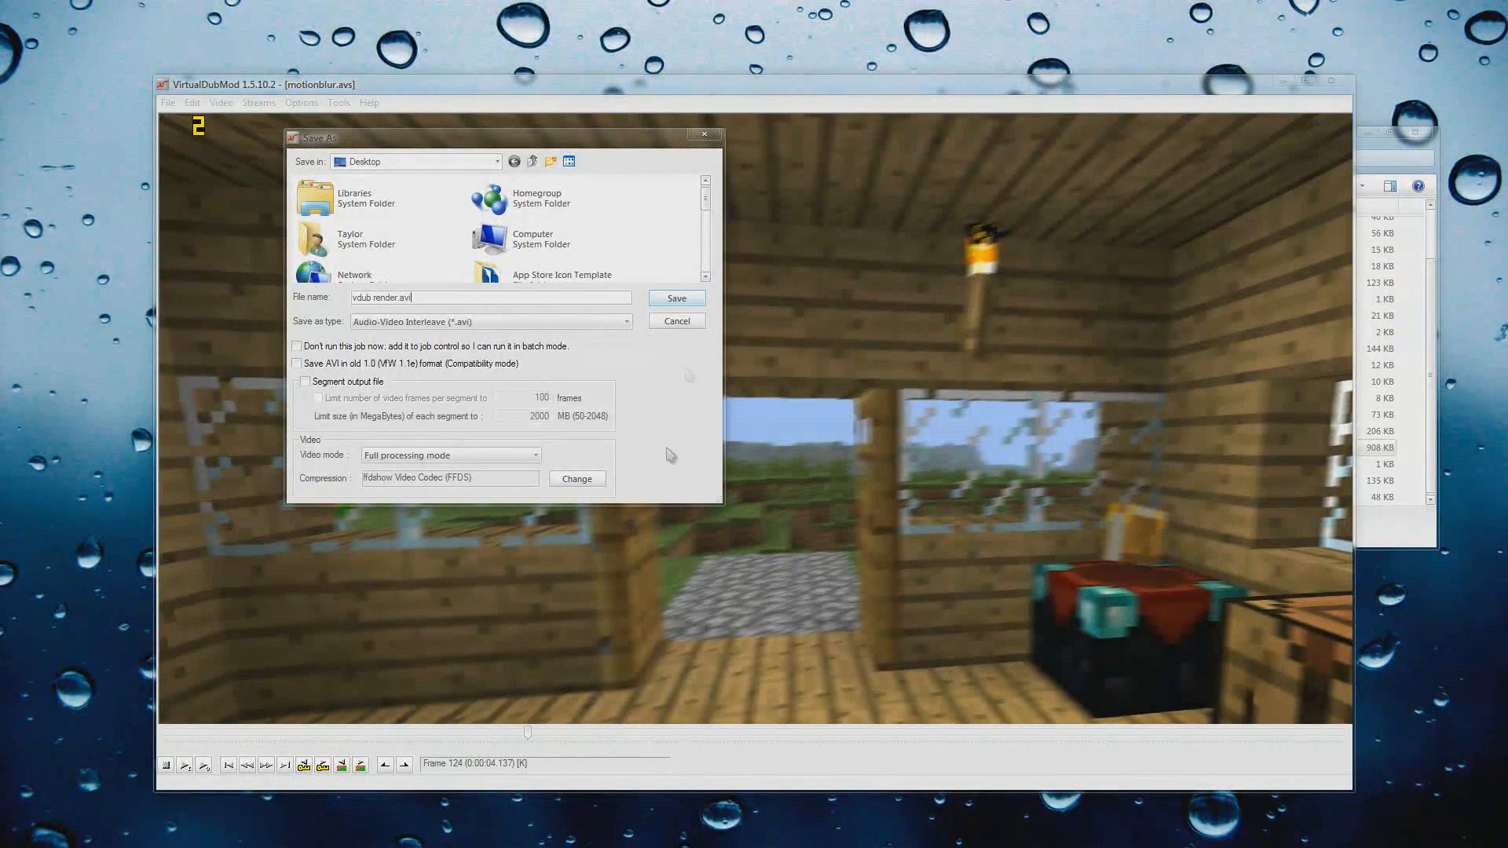
left_click(676, 298)
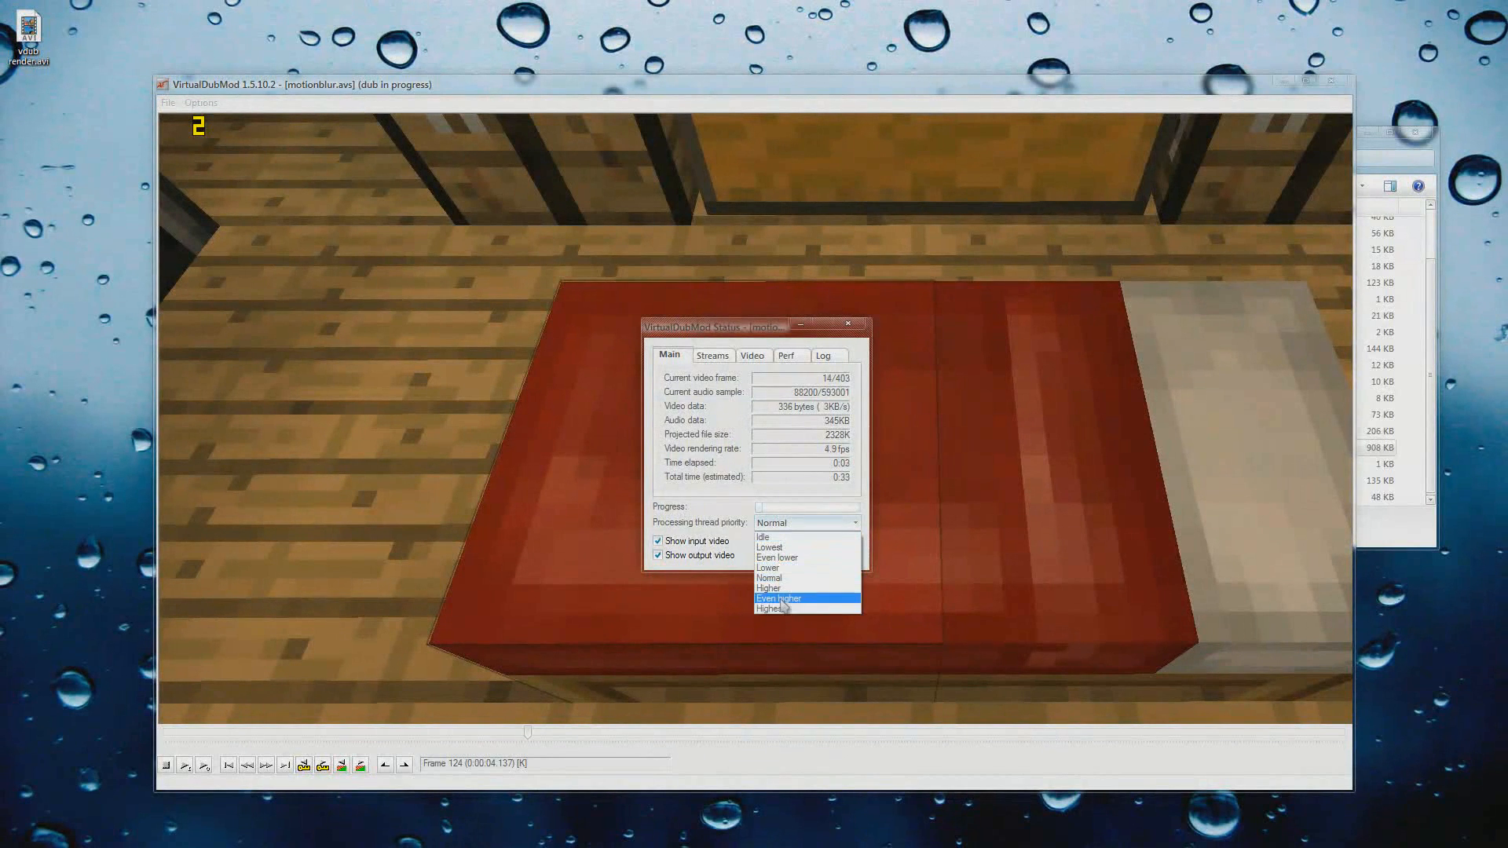
left_click(779, 597)
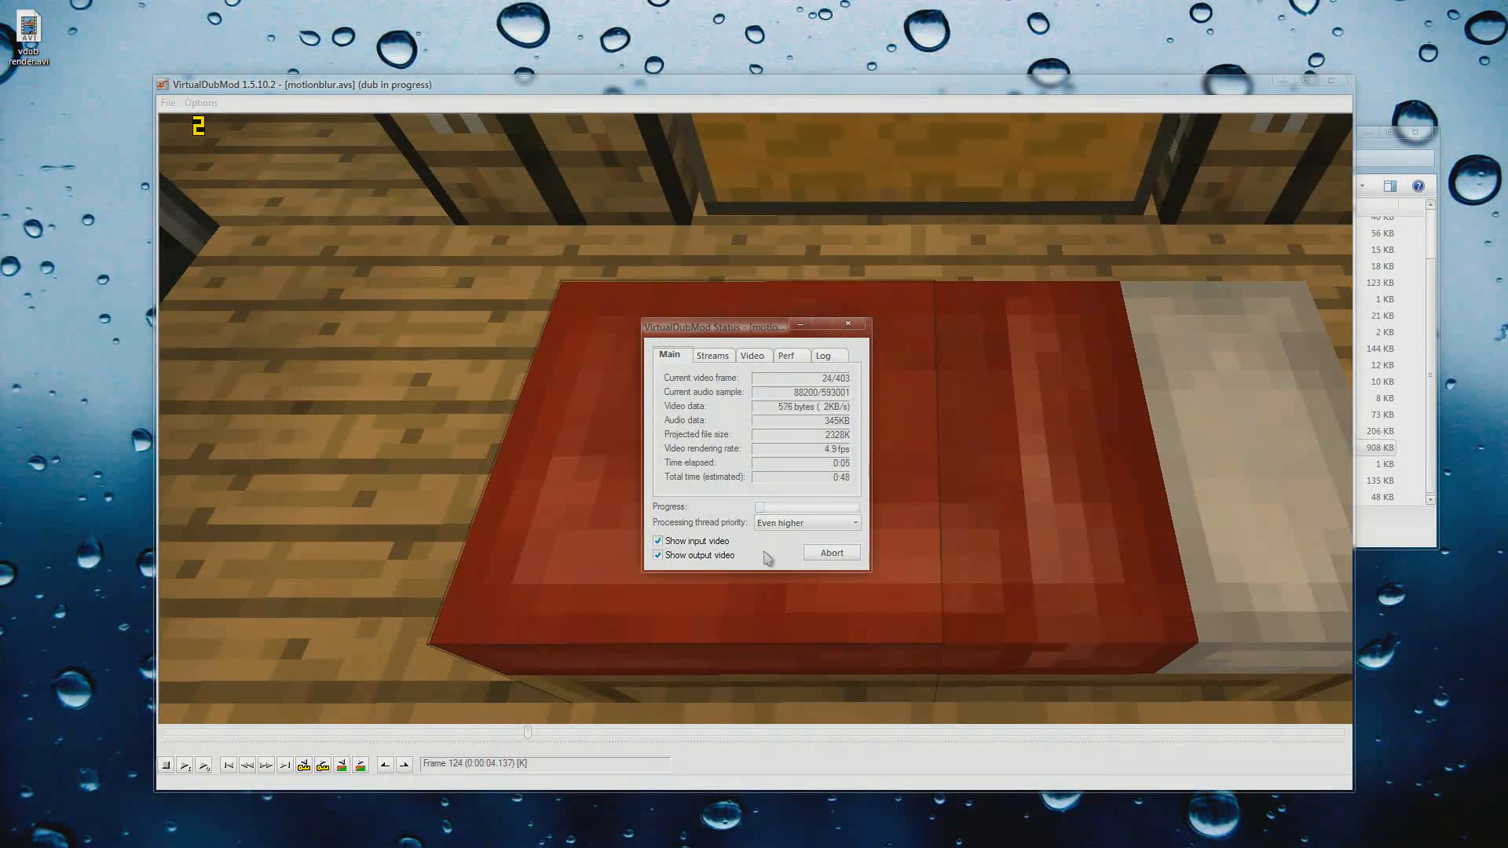